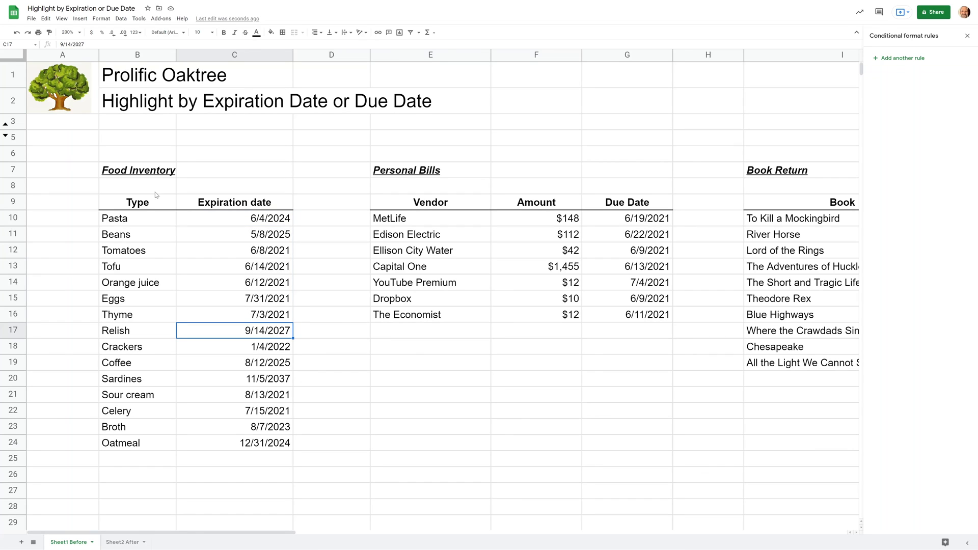
Step: Select the Food Inventory expiration dates C10:C24 from Pasta to Oatmeal
left_click(138, 170)
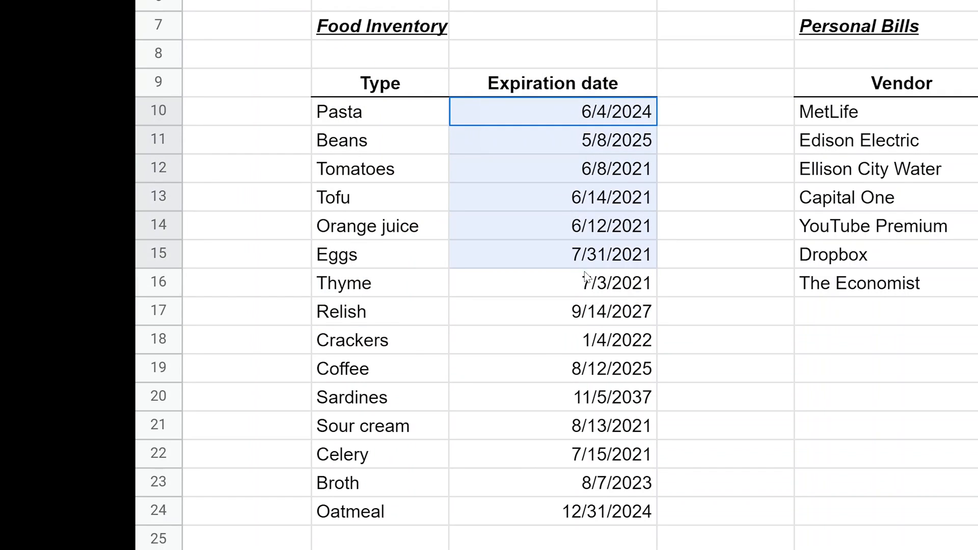
left_click_drag(552, 111, 552, 510)
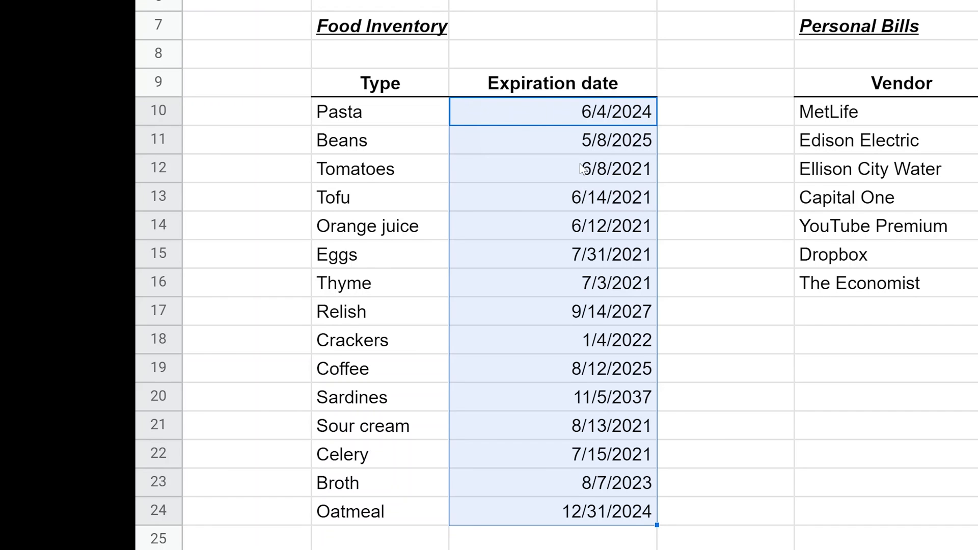
Step: Add a conditional formatting rule on C10:C24 with the default 'is not empty' condition
left_click(100, 18)
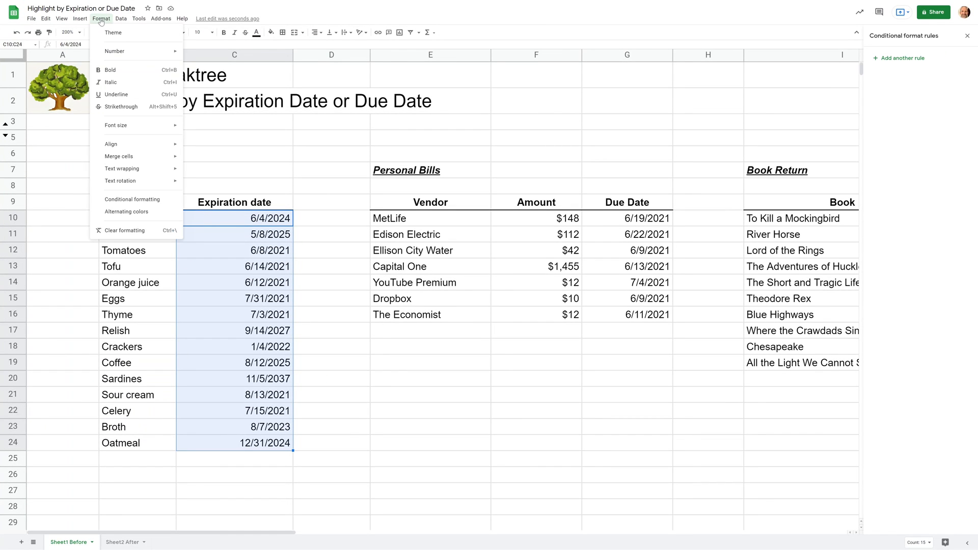
mouse_move(131, 198)
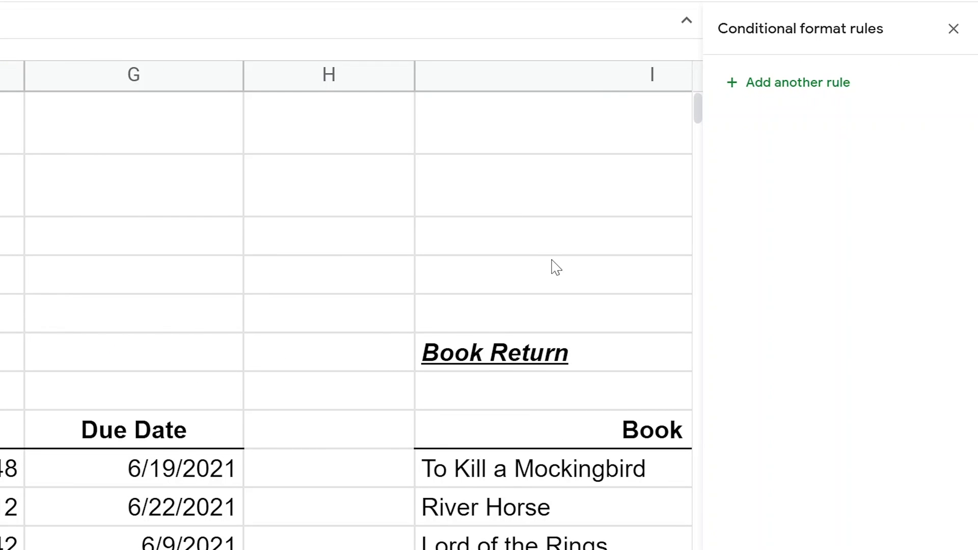
mouse_move(807, 101)
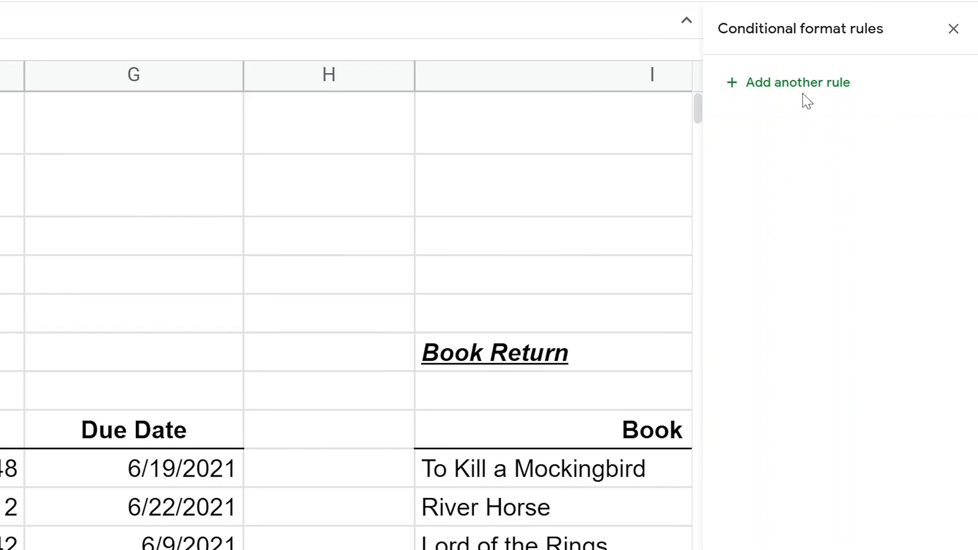
left_click(798, 81)
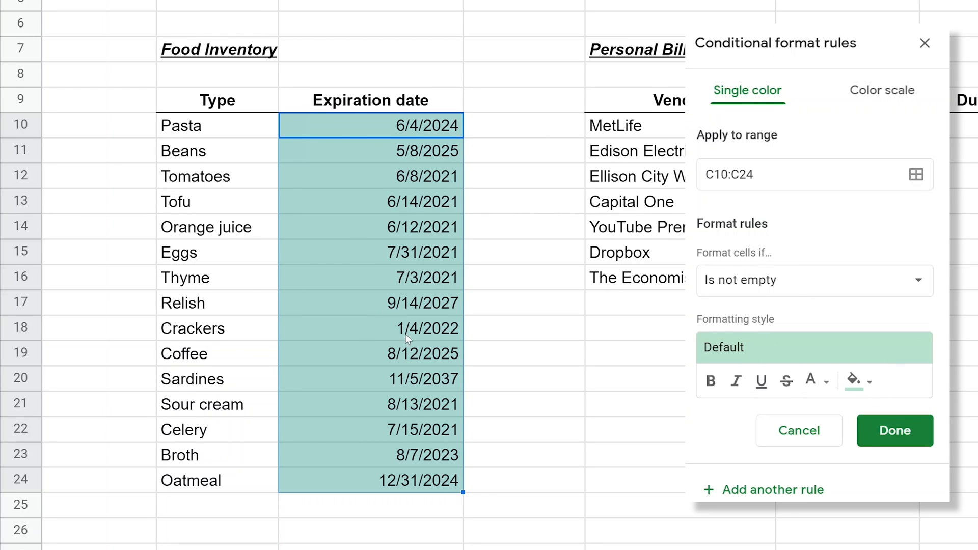
mouse_move(882, 90)
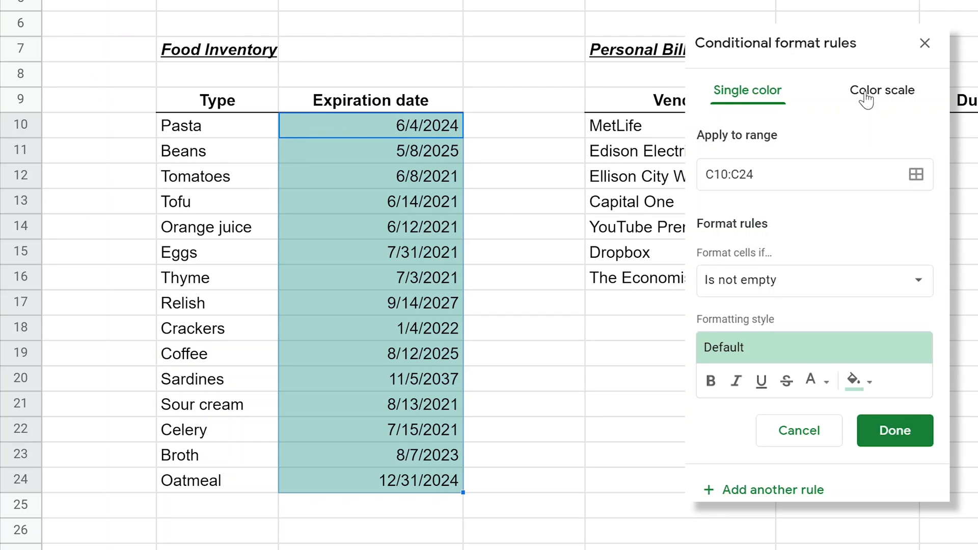
Step: Apply a red-to-white-to-green colour scale to the expiration dates and inspect Tomatoes and Orange juice
left_click(882, 90)
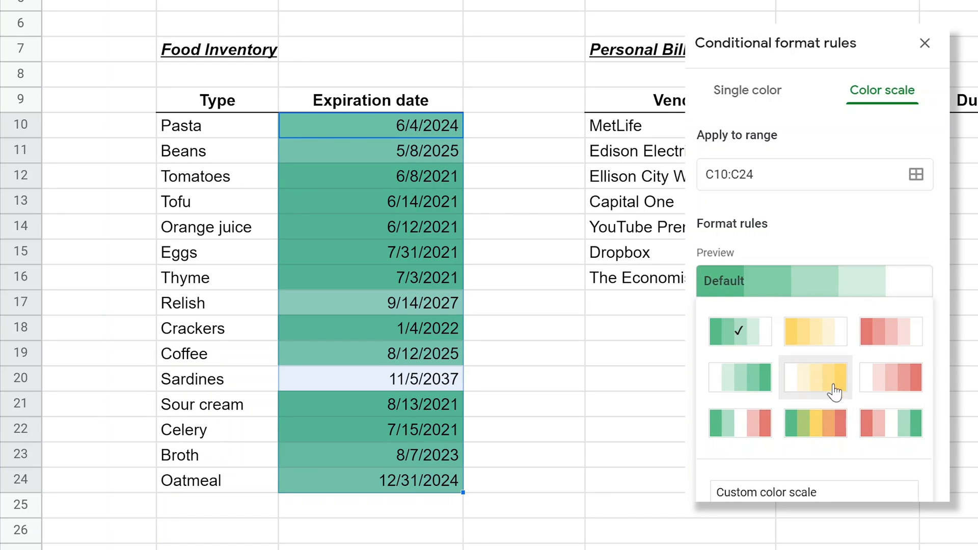
mouse_move(890, 425)
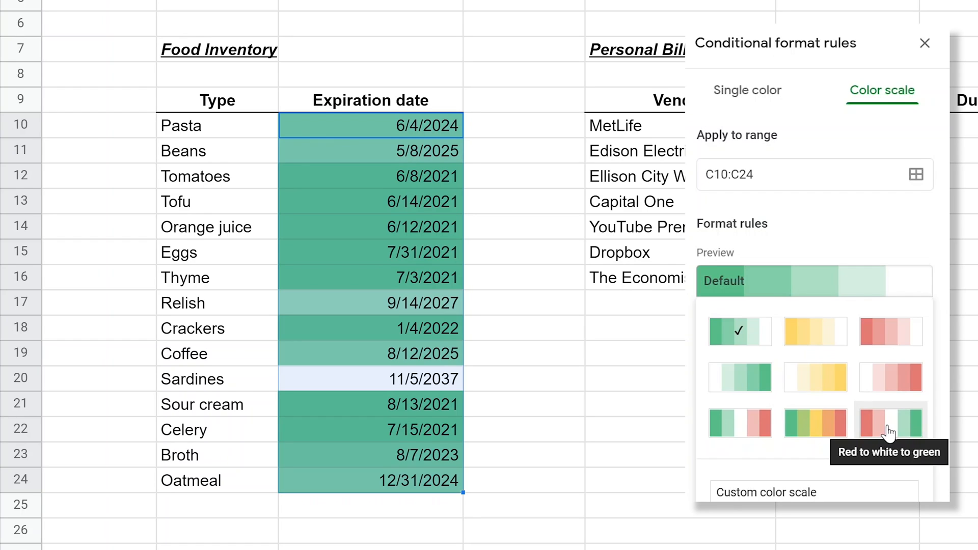
left_click(890, 421)
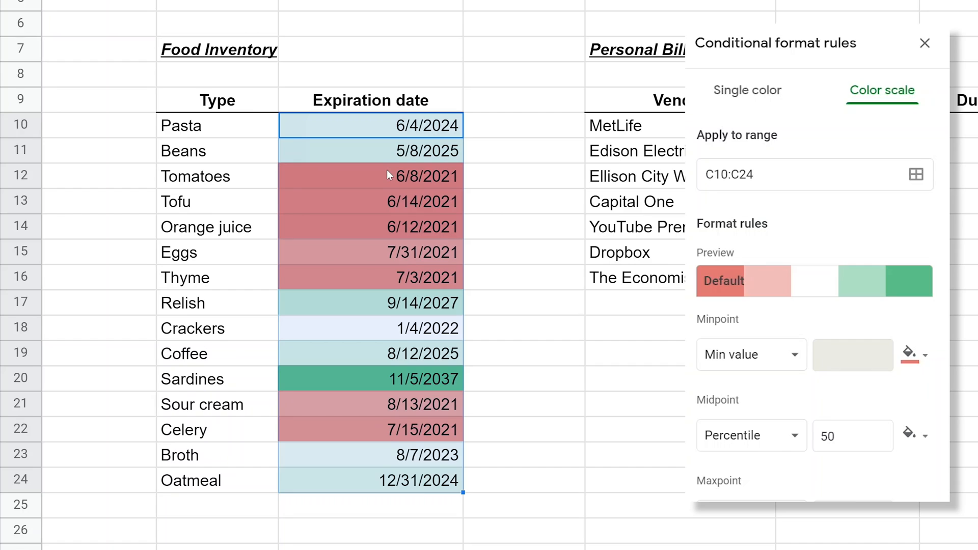
left_click(371, 176)
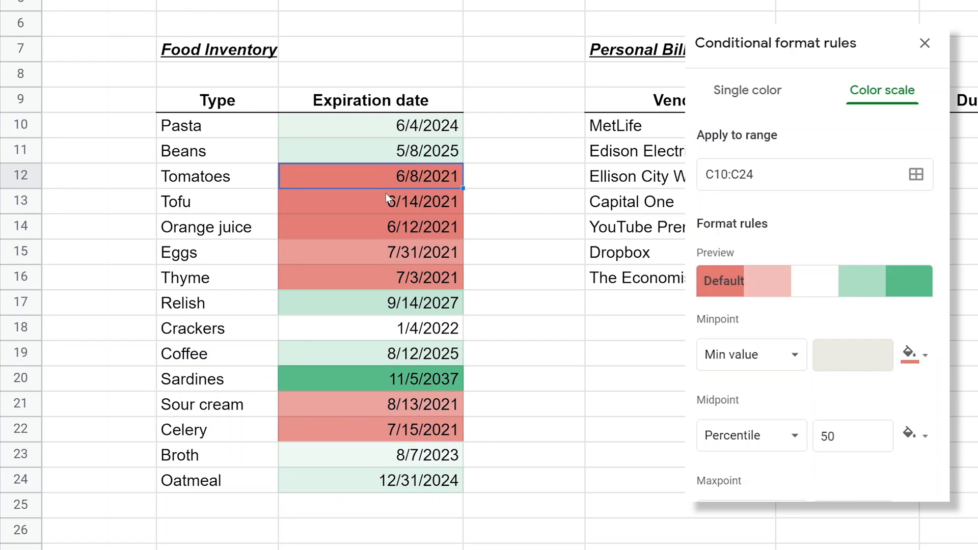
left_click(385, 226)
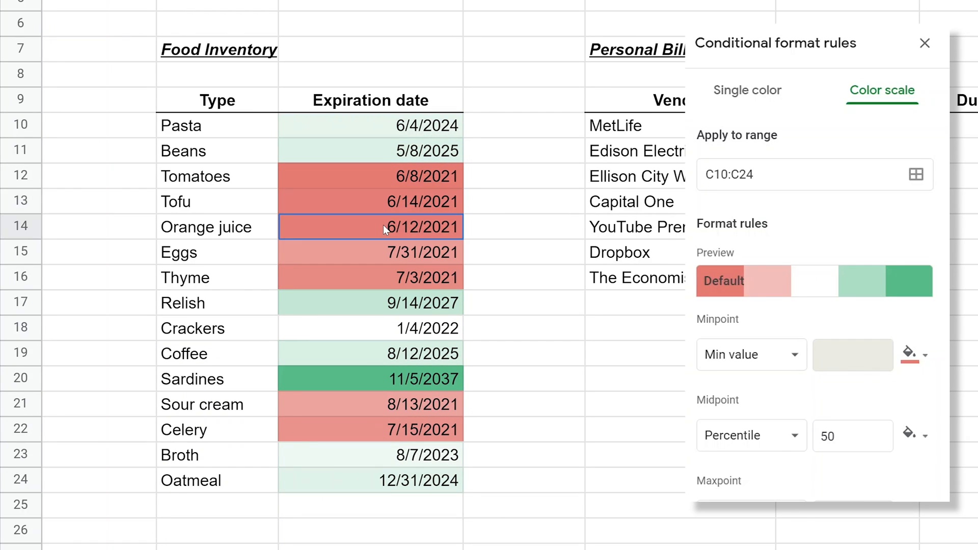
mouse_move(397, 232)
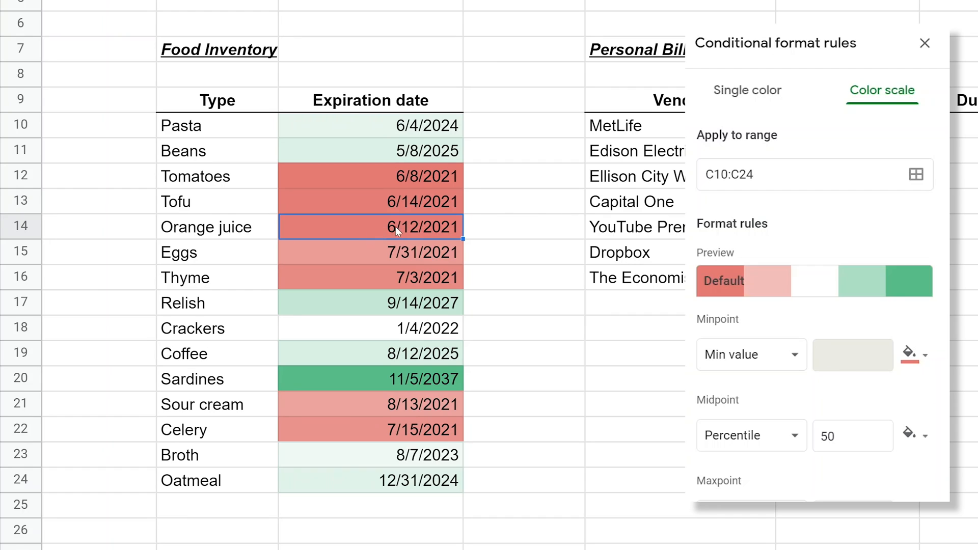
left_click(385, 176)
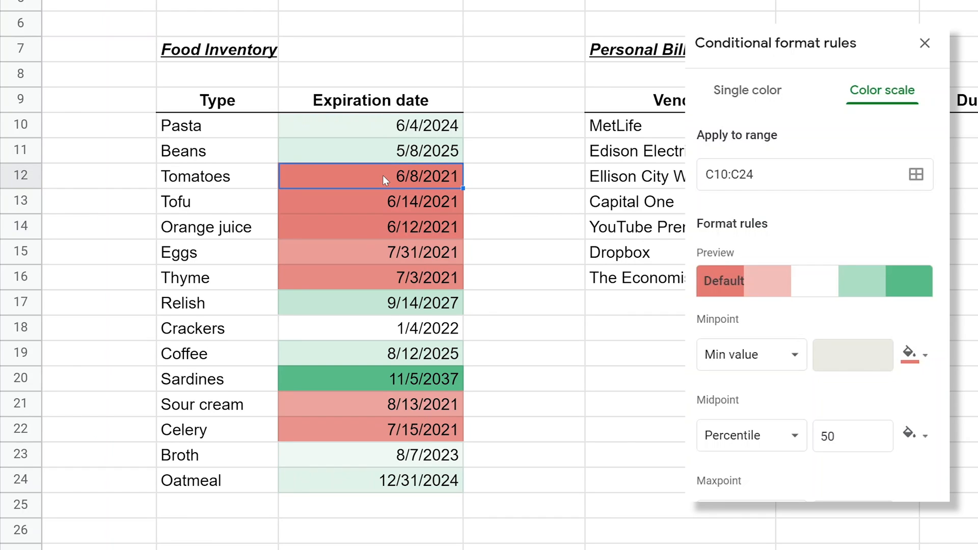
mouse_move(362, 332)
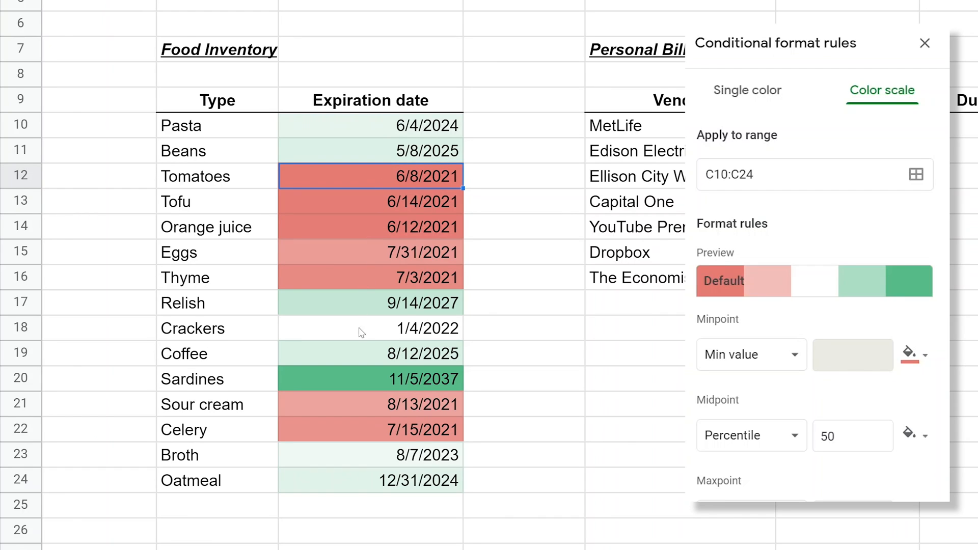
Step: Change the Sardines expiration date in C20 from 11/5/2037 to 11/5/2027
left_click(371, 378)
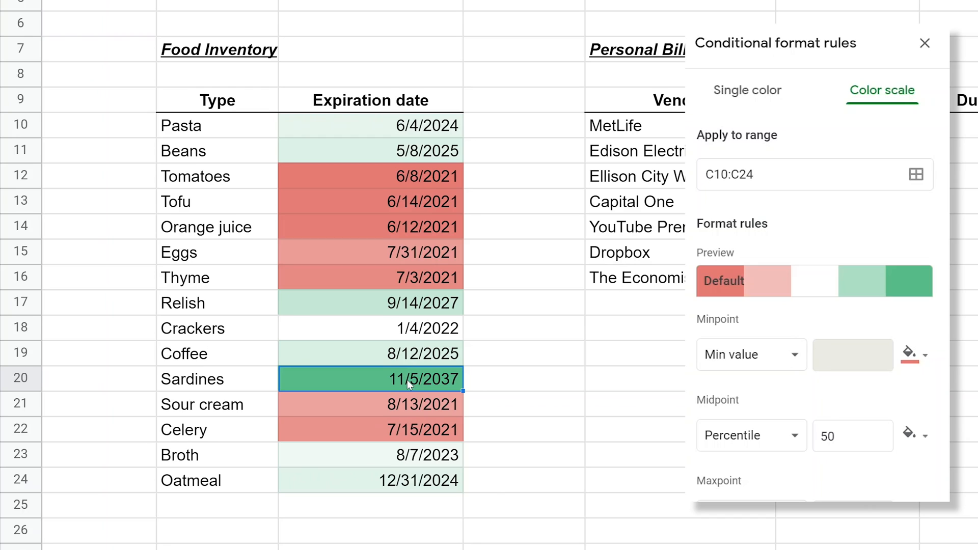
mouse_move(421, 312)
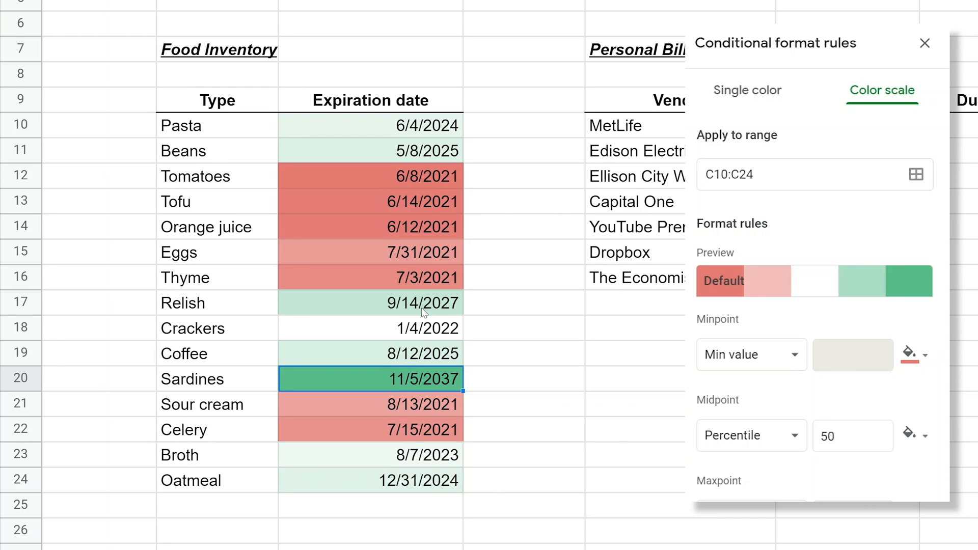
mouse_move(382, 337)
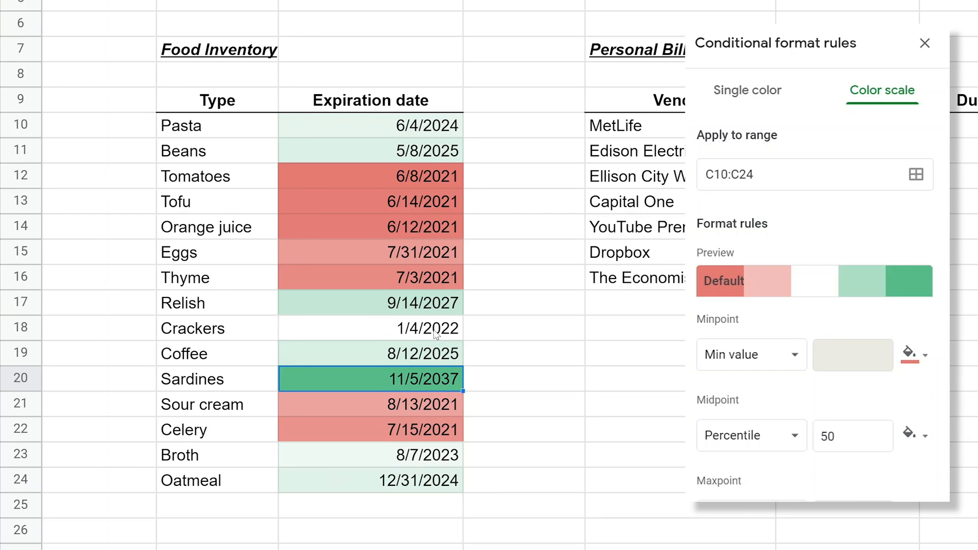
mouse_move(433, 382)
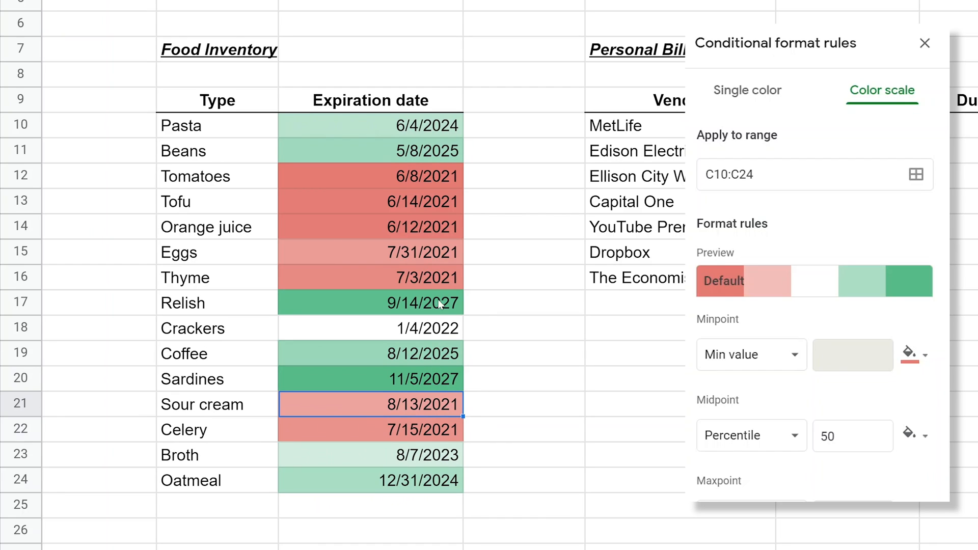
mouse_move(429, 337)
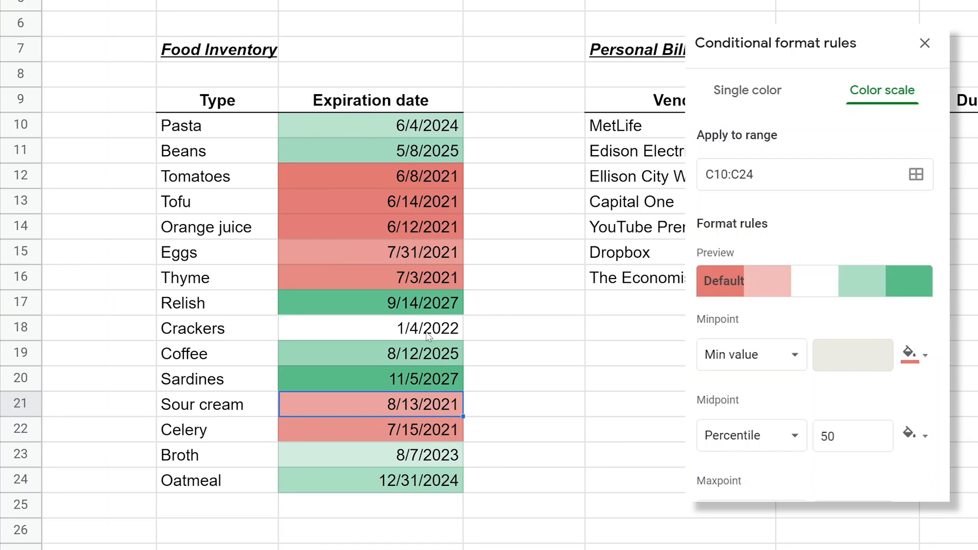
left_click(370, 379)
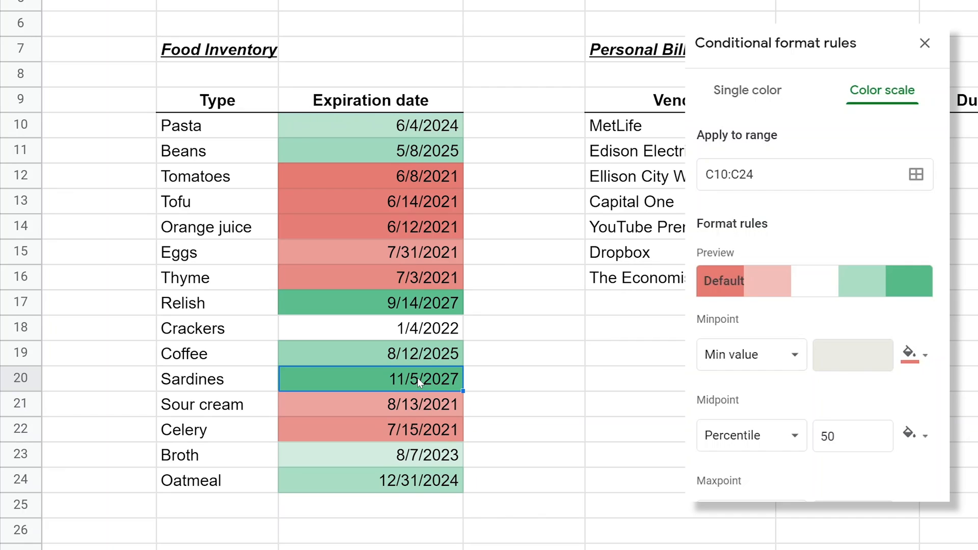
mouse_move(468, 364)
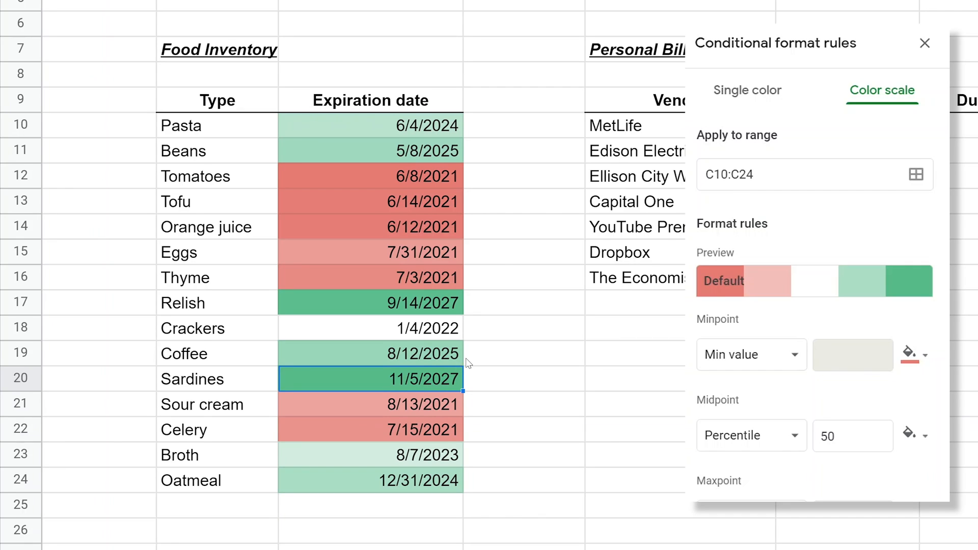
mouse_move(491, 462)
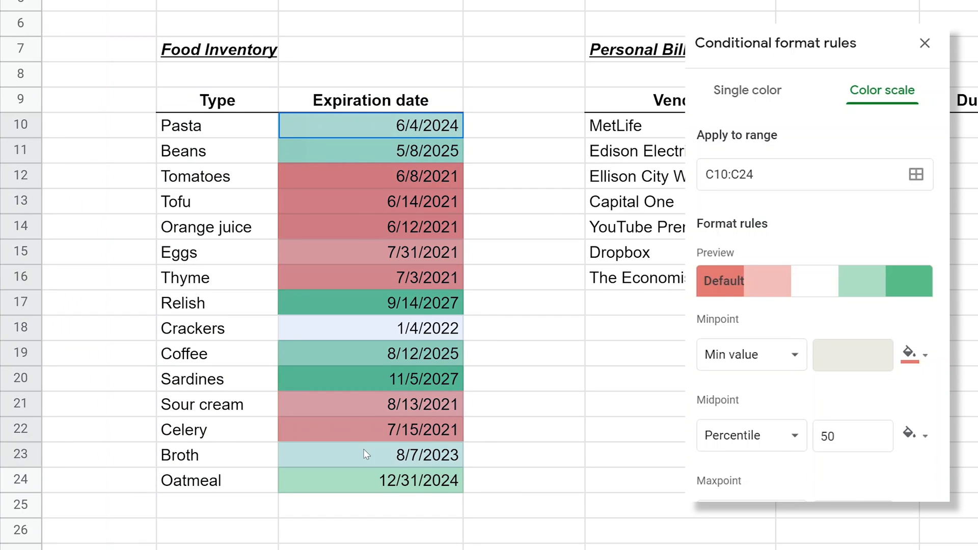
left_click(925, 43)
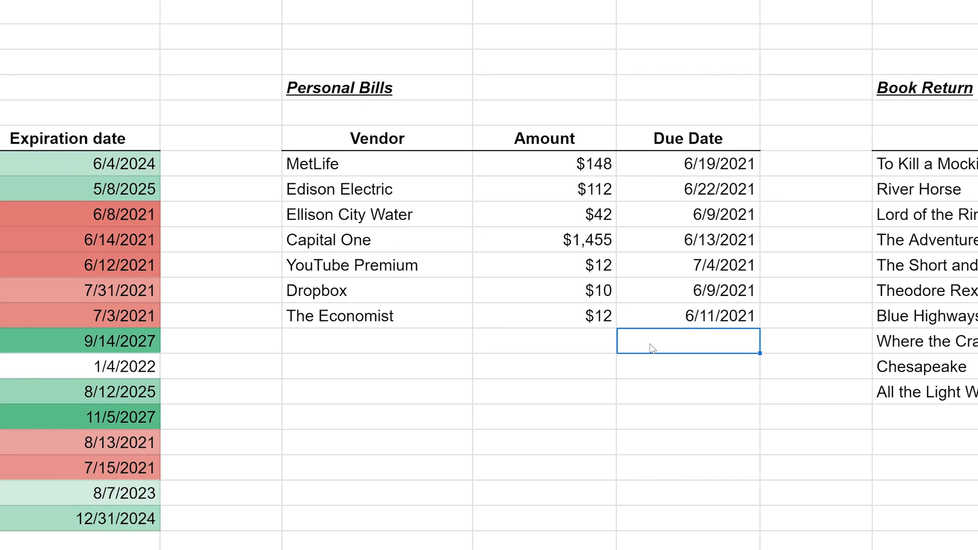
Step: Select the Personal Bills due dates G10:G16 and begin a single-colour rule with its condition list showing
left_click(687, 163)
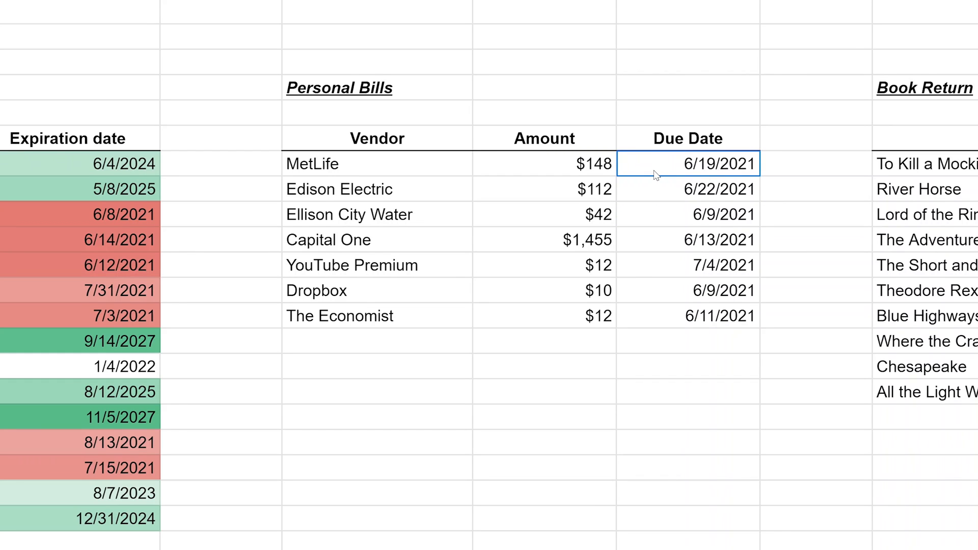
left_click_drag(685, 163, 685, 239)
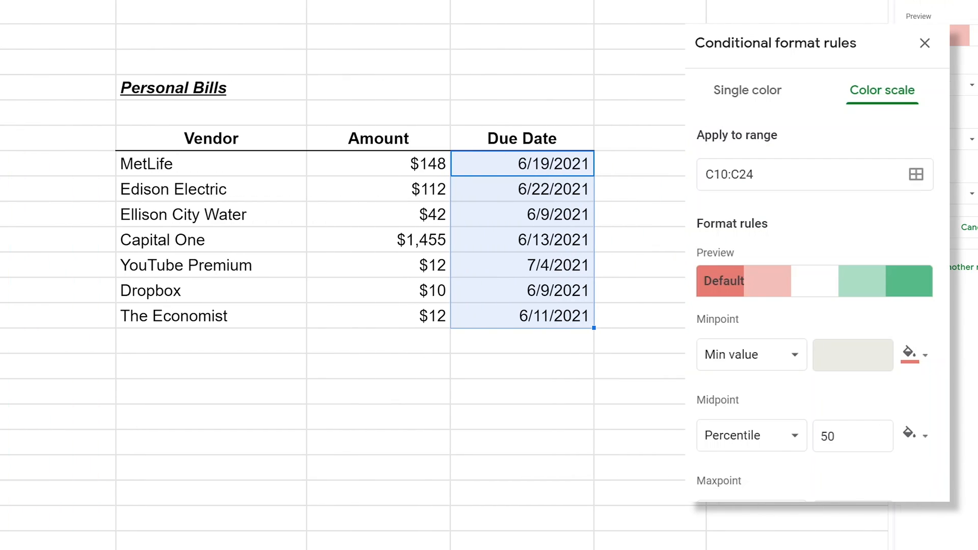
mouse_move(787, 51)
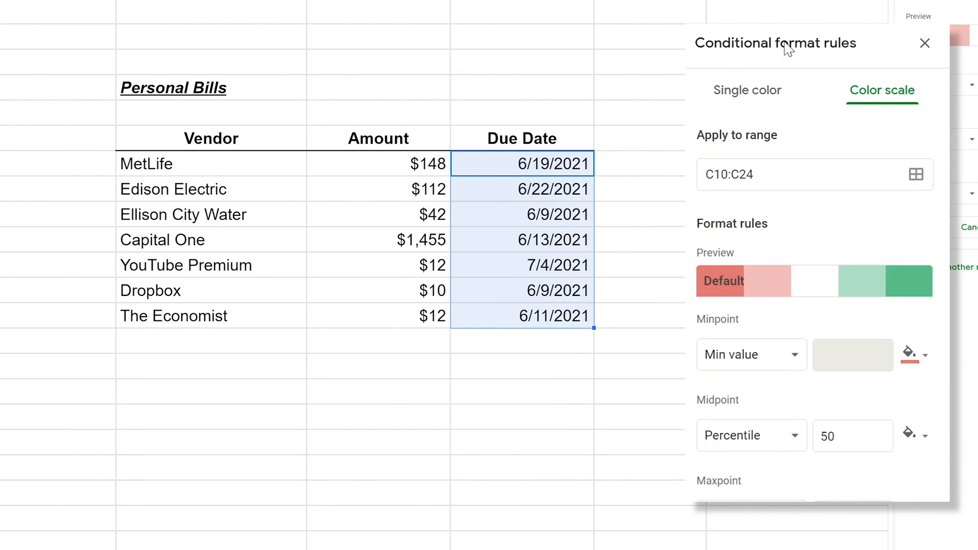
left_click(746, 90)
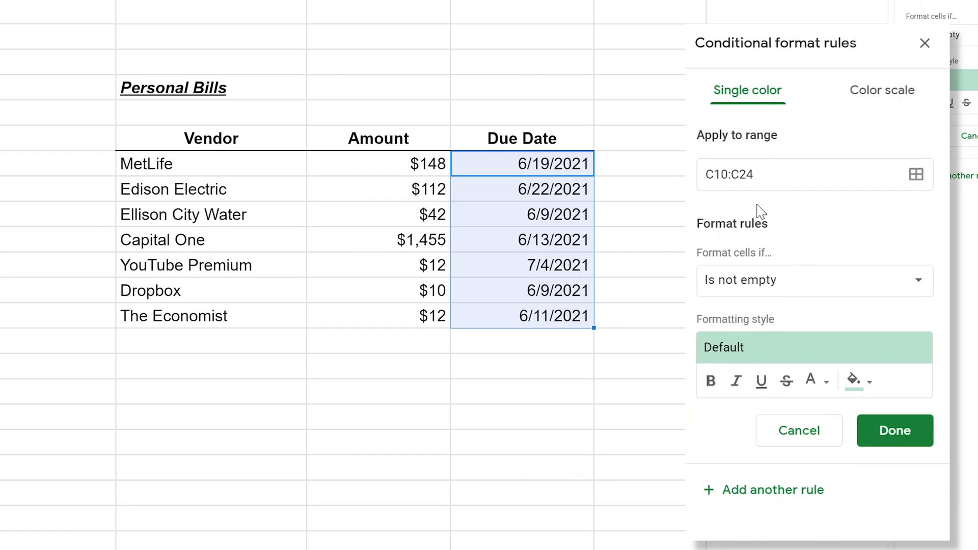
mouse_move(754, 287)
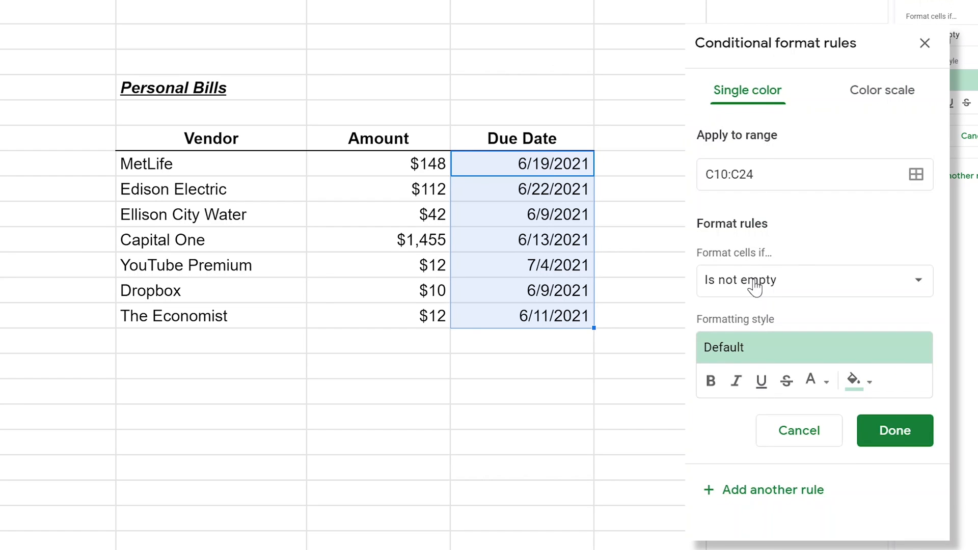
left_click(810, 281)
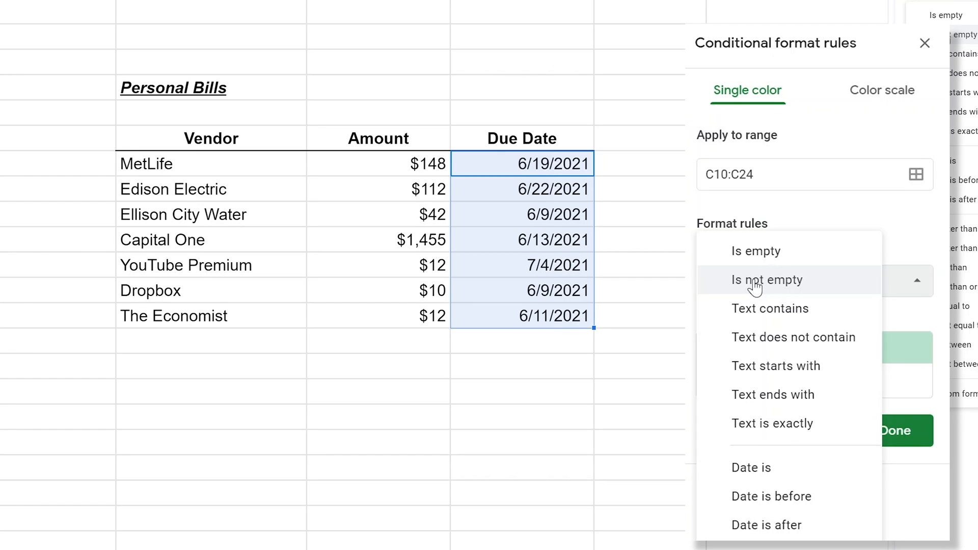
mouse_move(755, 496)
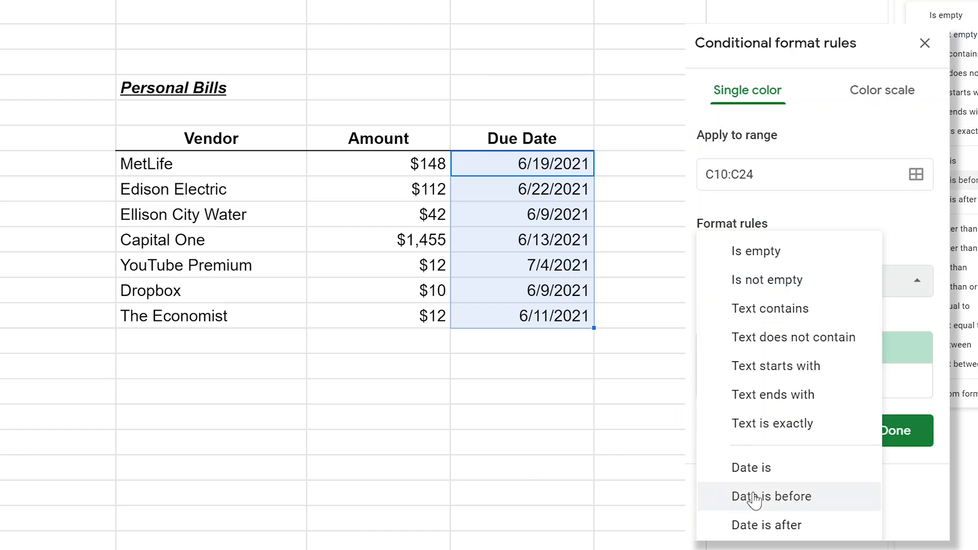
Step: Shade Personal Bills dates before the exact date 6/12/2021 with the yellow preset and save the rule
left_click(772, 496)
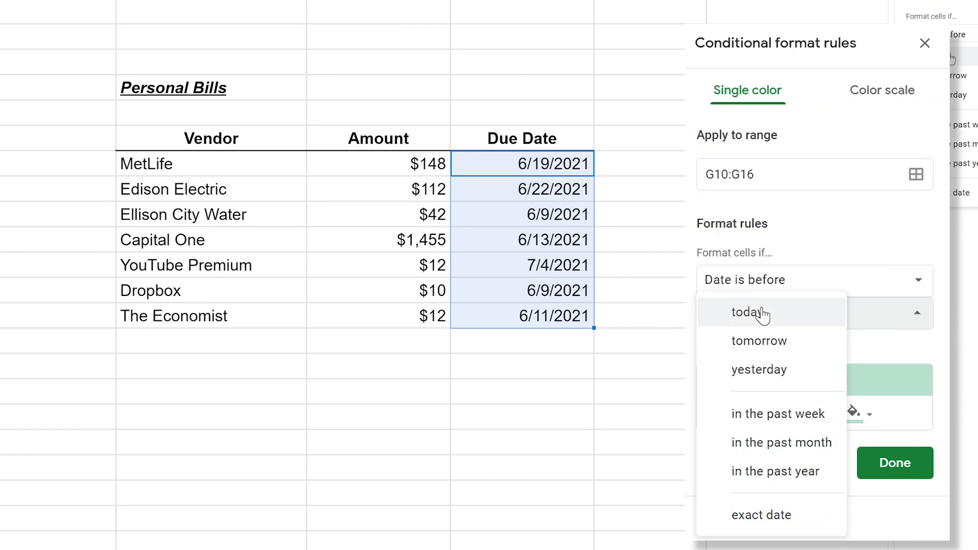
left_click(761, 514)
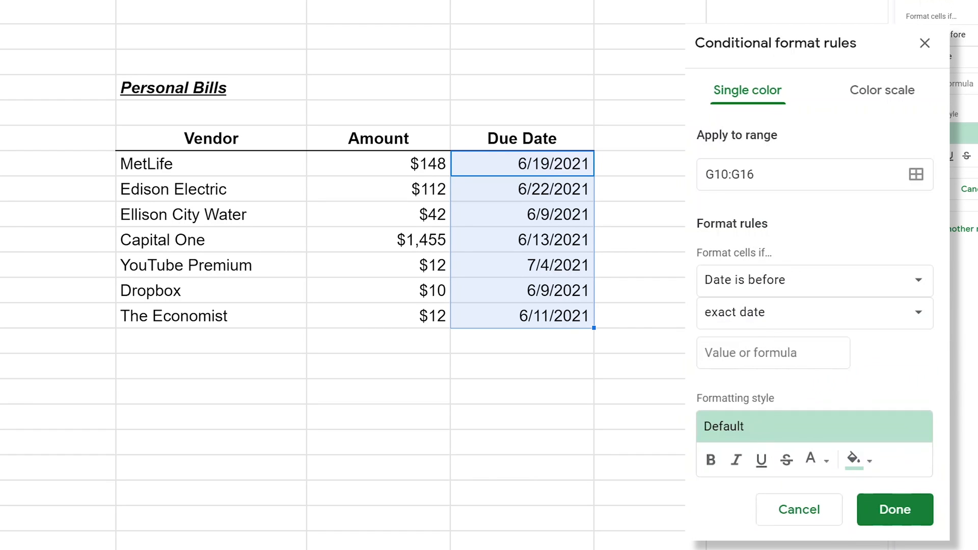
type("6/12/2021")
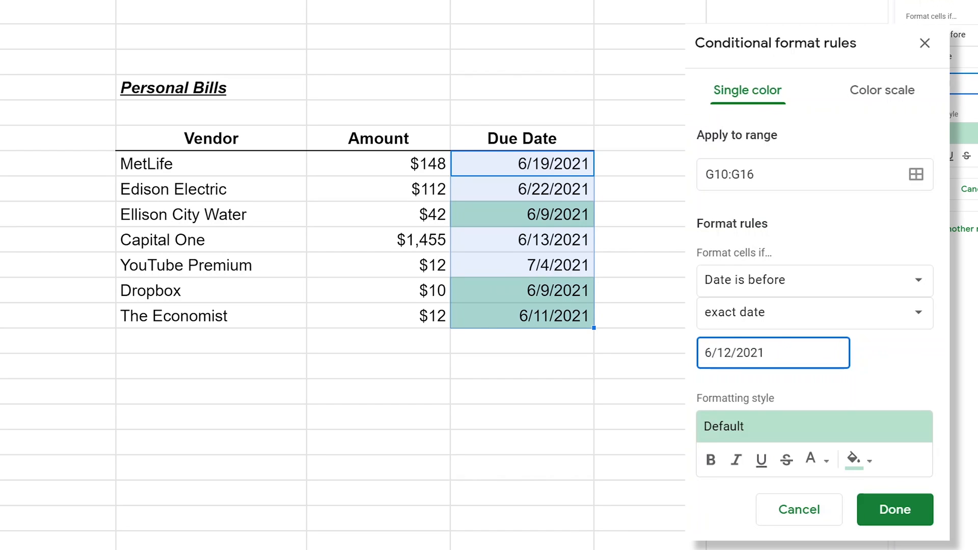
mouse_move(623, 201)
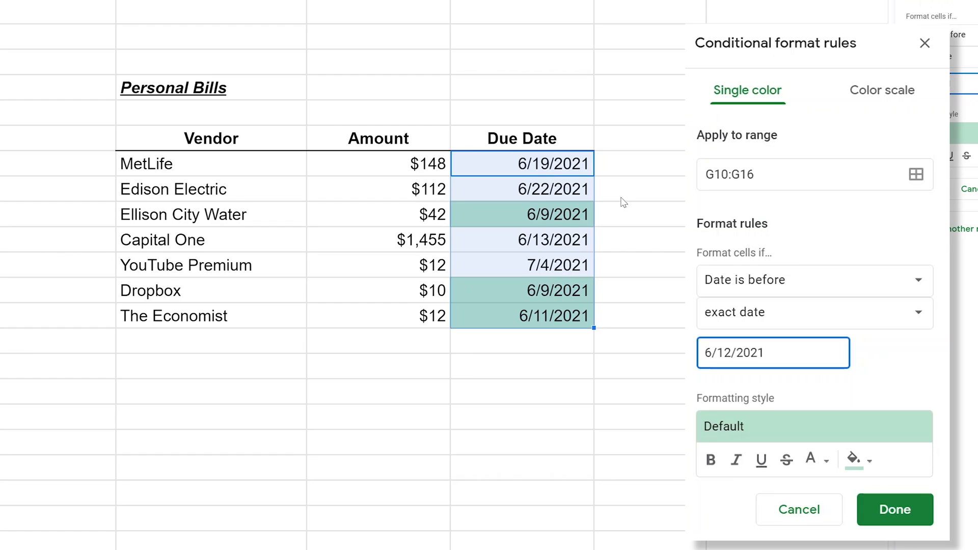
mouse_move(593, 239)
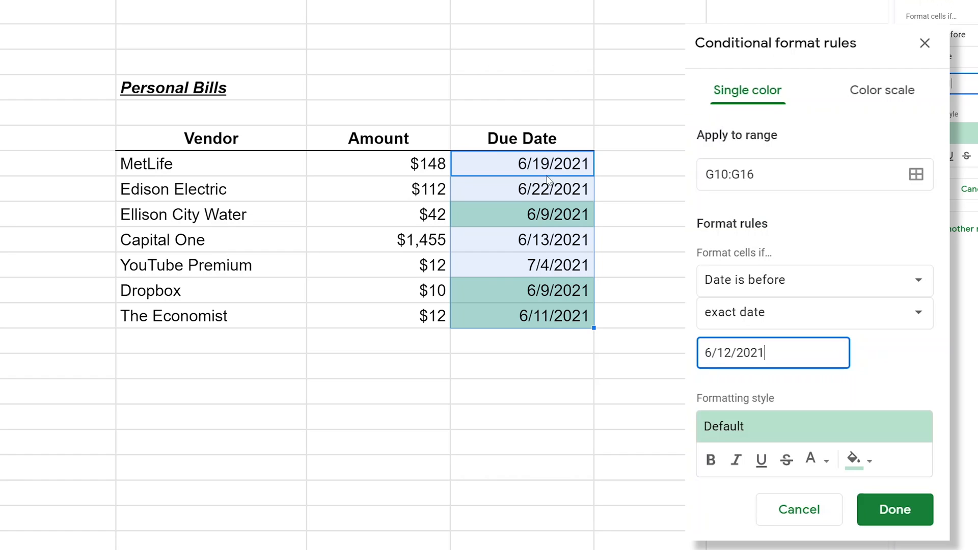
mouse_move(754, 270)
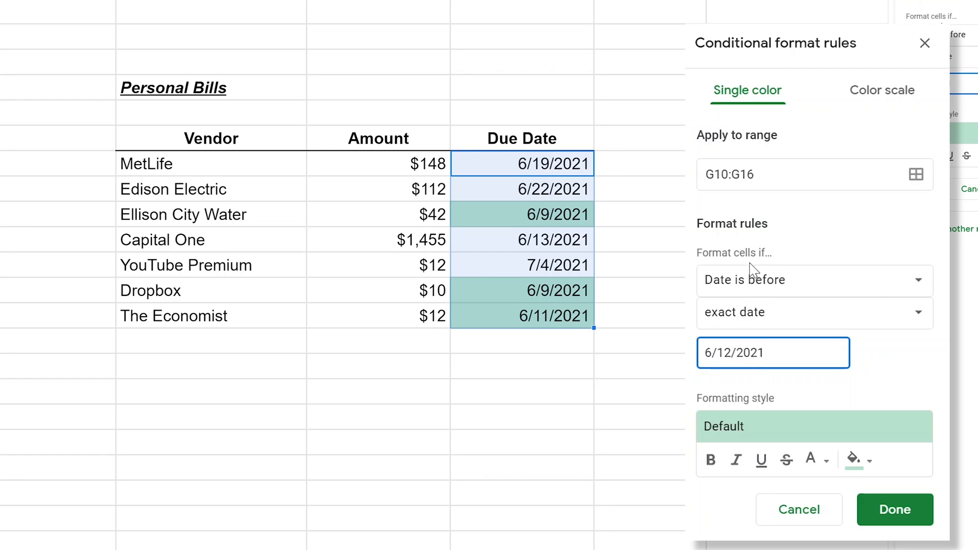
mouse_move(755, 399)
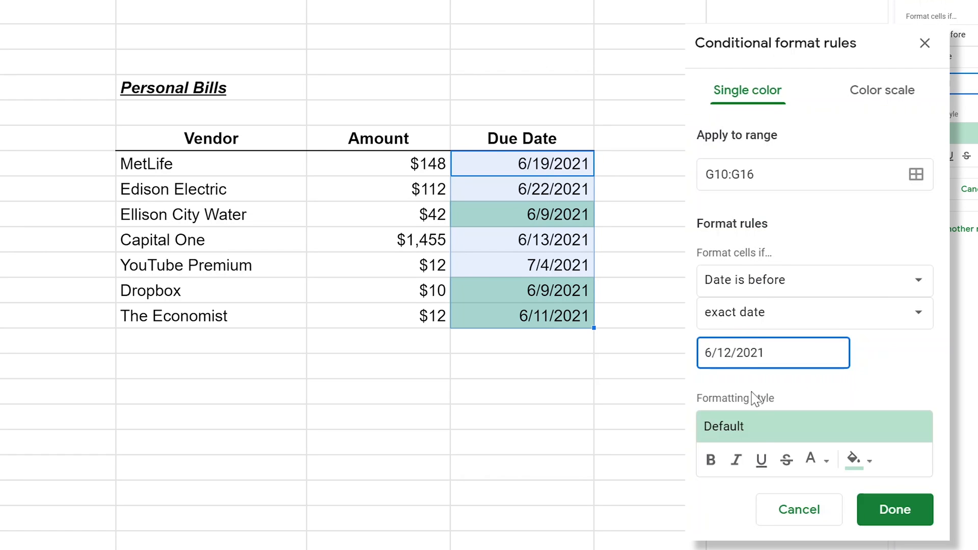
left_click(812, 427)
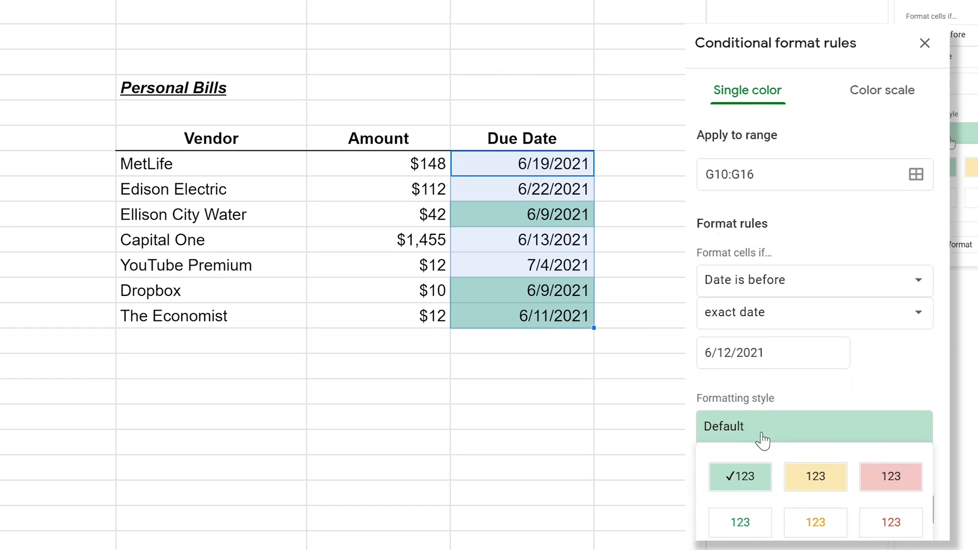
left_click(815, 477)
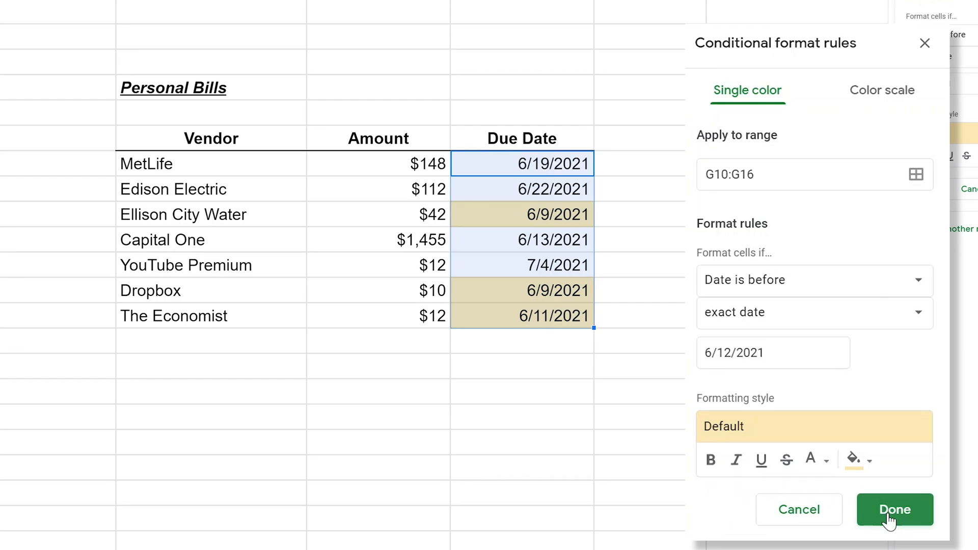
left_click(894, 510)
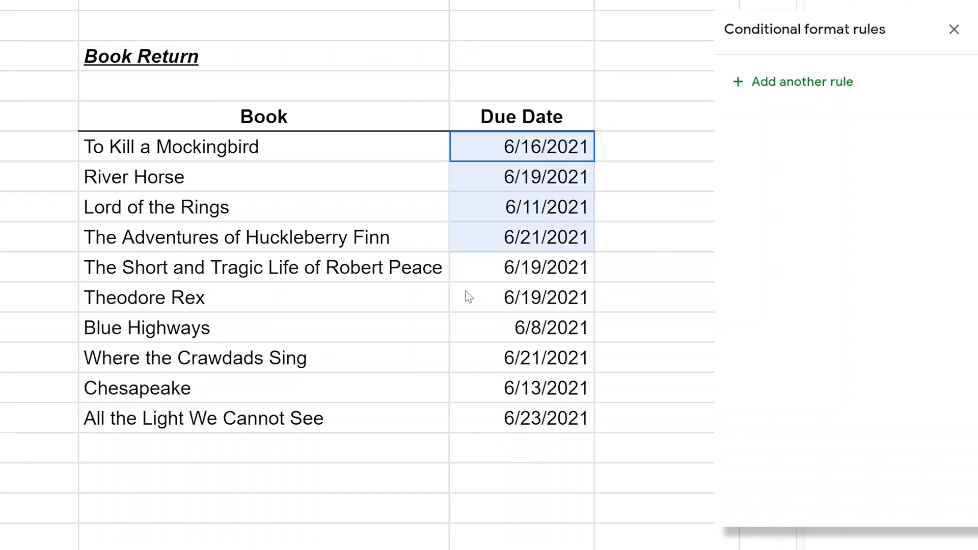
Step: Begin a rule on the Book Return due dates J10:J19 with a 'greater than' condition
left_click_drag(546, 147, 546, 417)
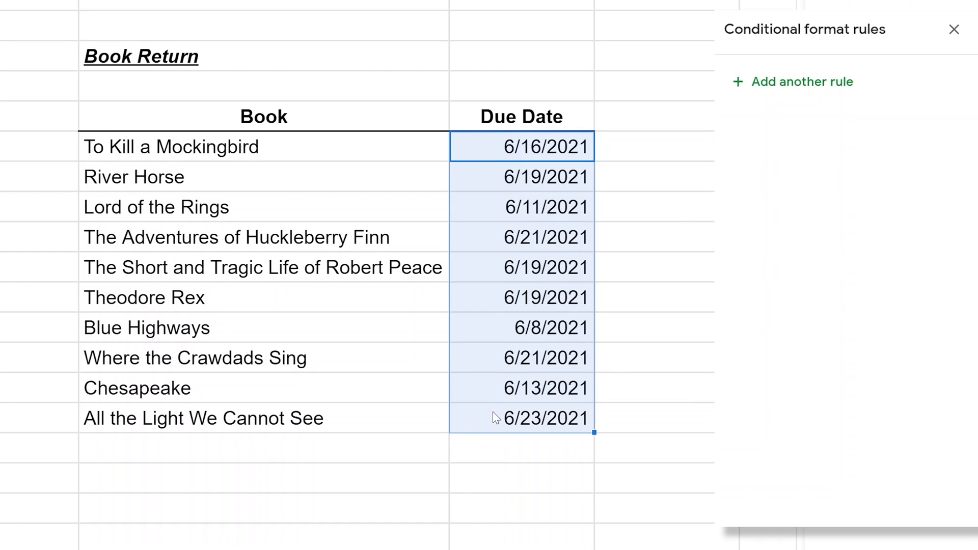
left_click(801, 81)
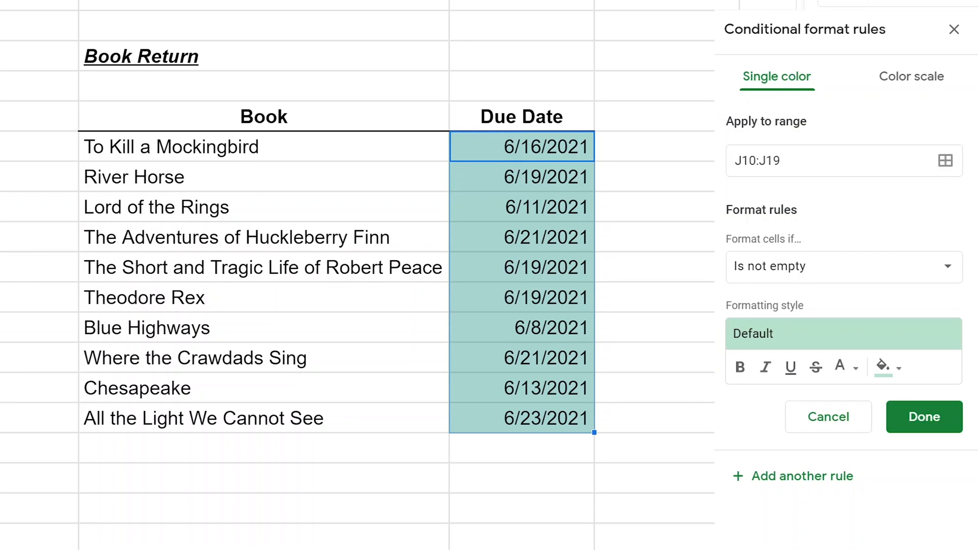
left_click(842, 266)
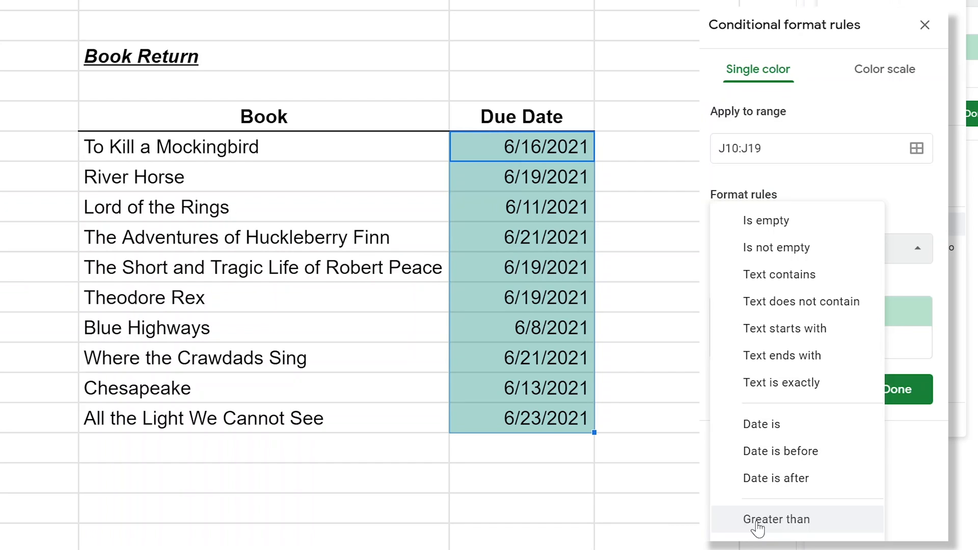
mouse_move(776, 477)
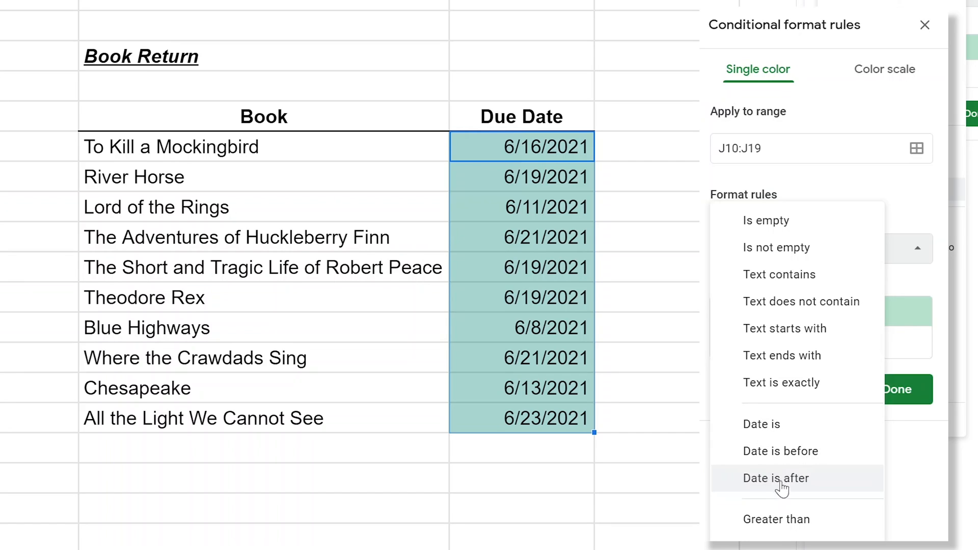
mouse_move(776, 518)
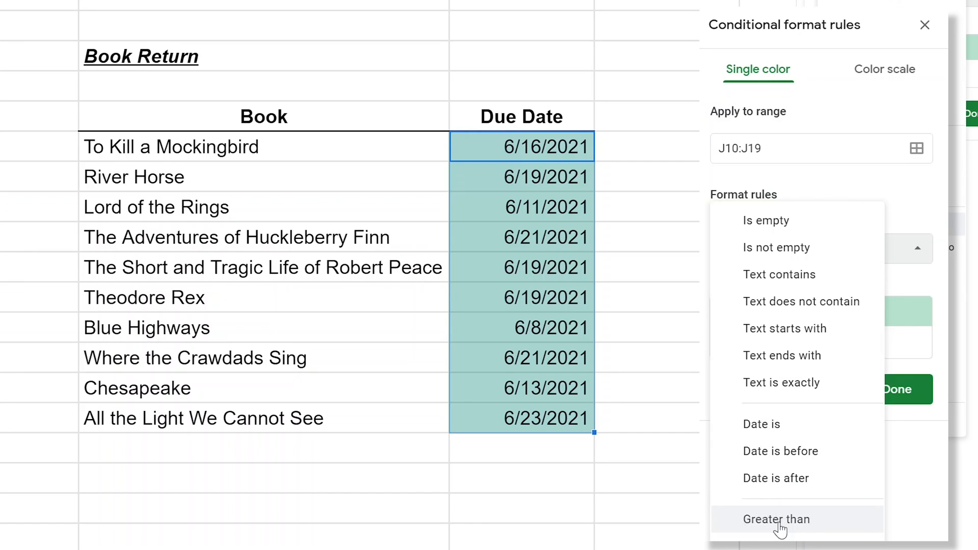
left_click(776, 518)
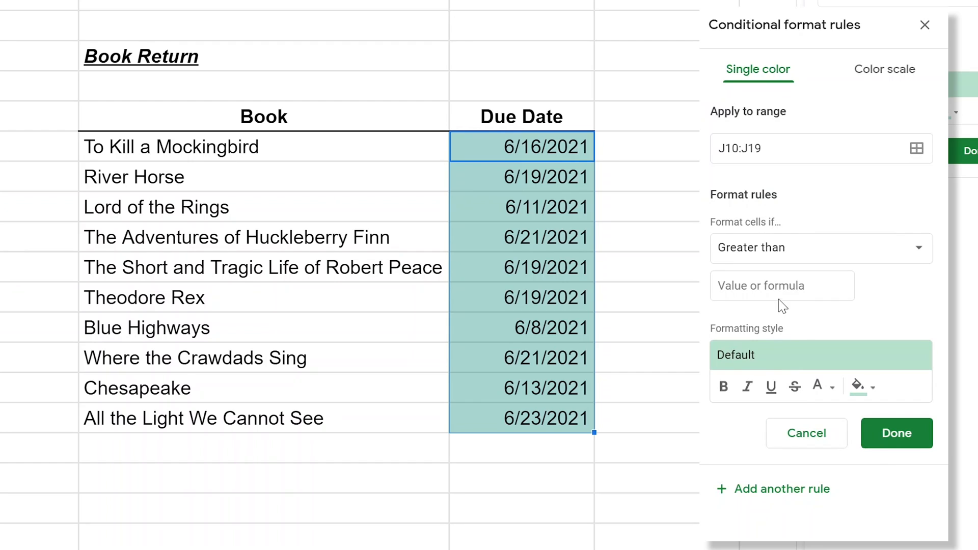
Step: Set the greater-than value to =TODAY()+7 and save the Book Return rule
left_click(781, 285)
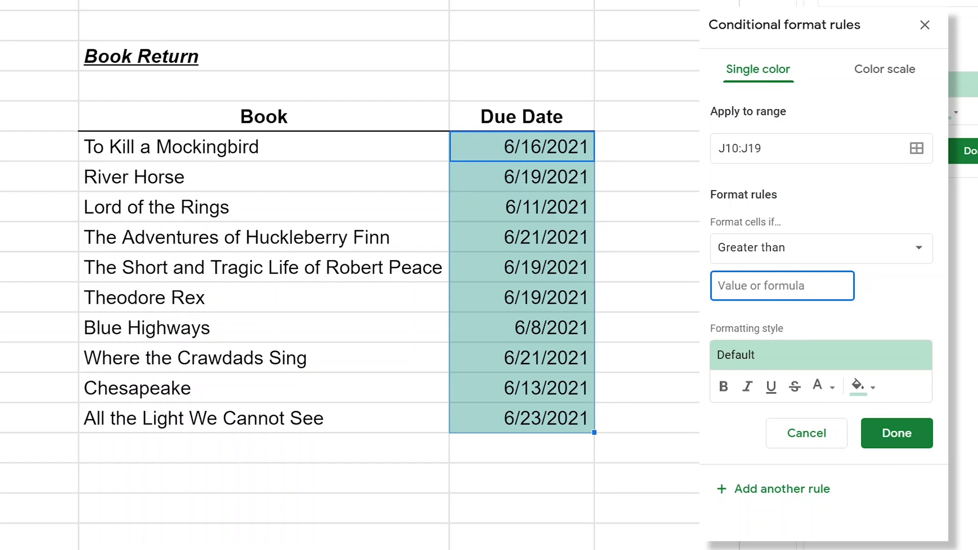
type("=")
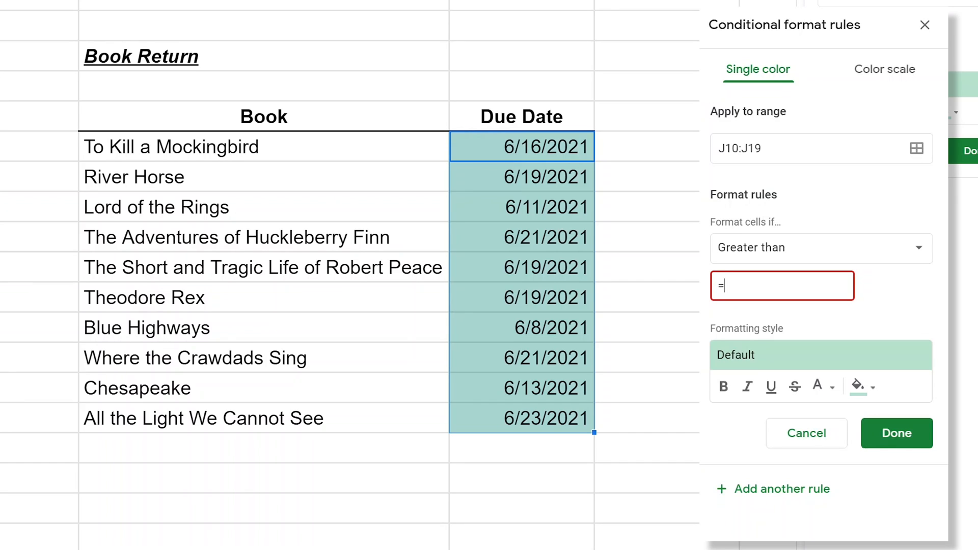
type("to")
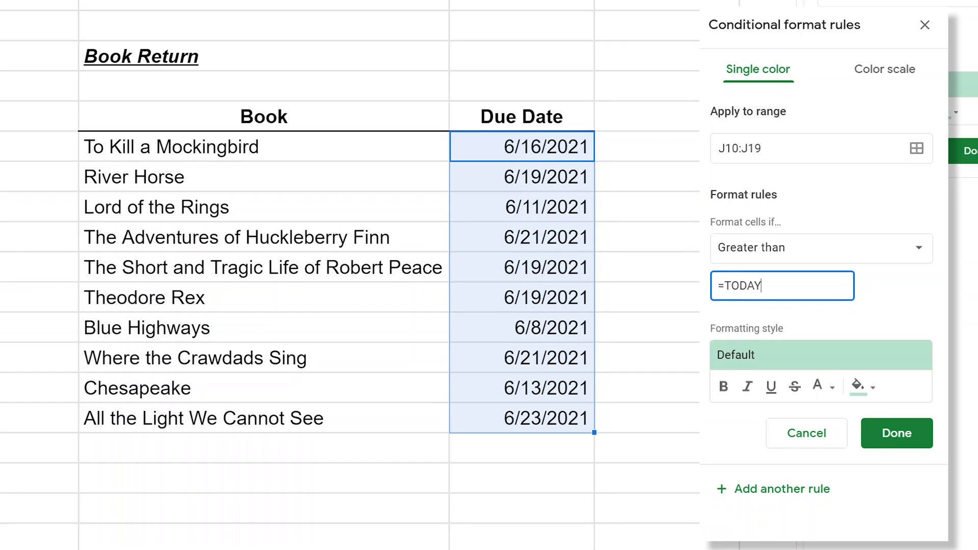
type("(")
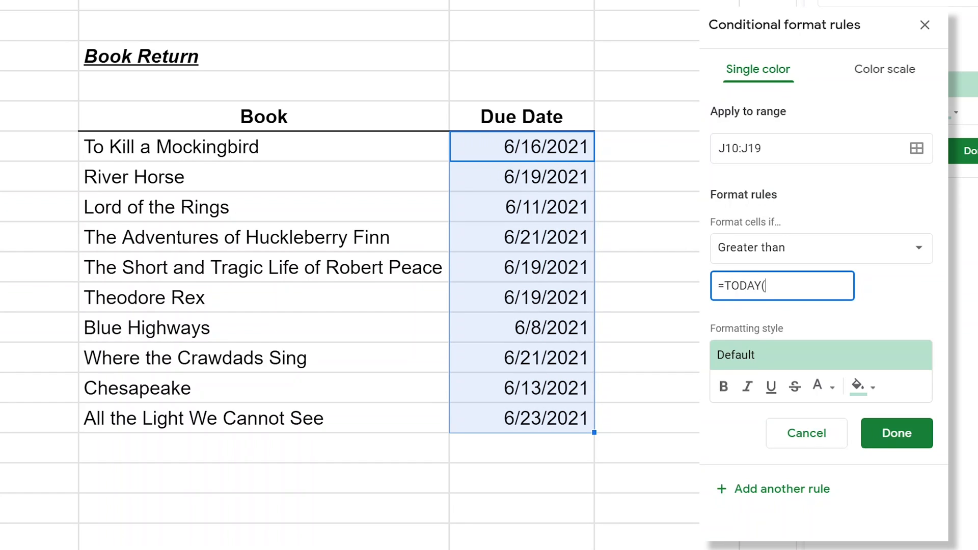
type(")")
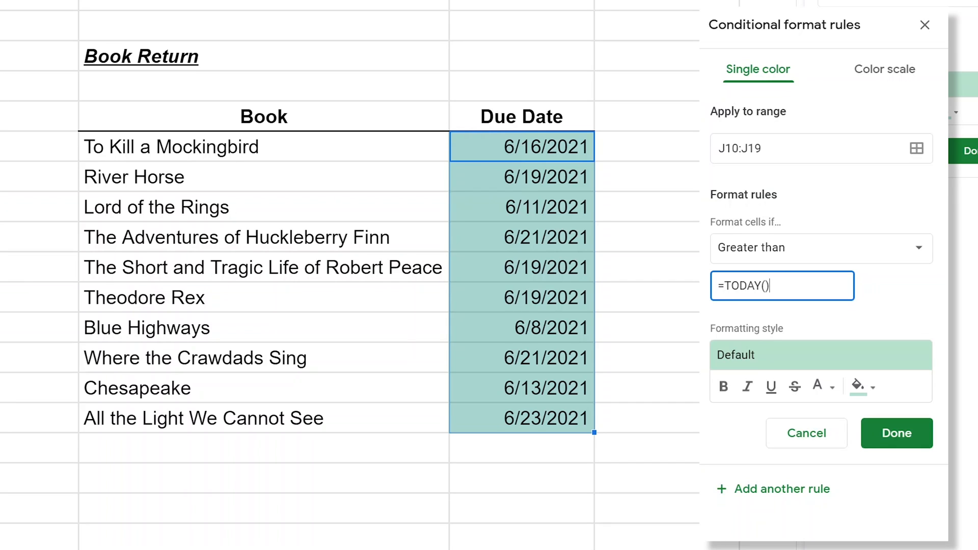
type("+")
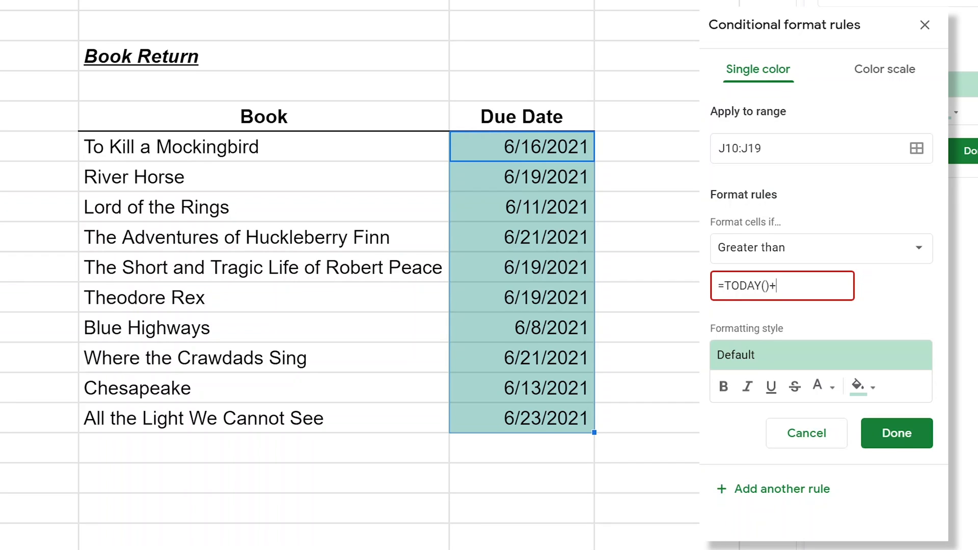
type("7")
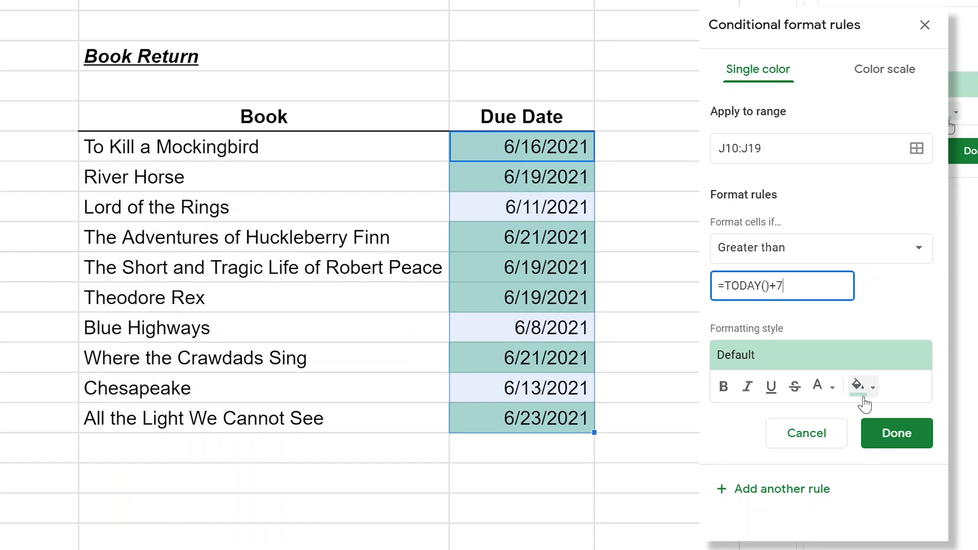
left_click(895, 433)
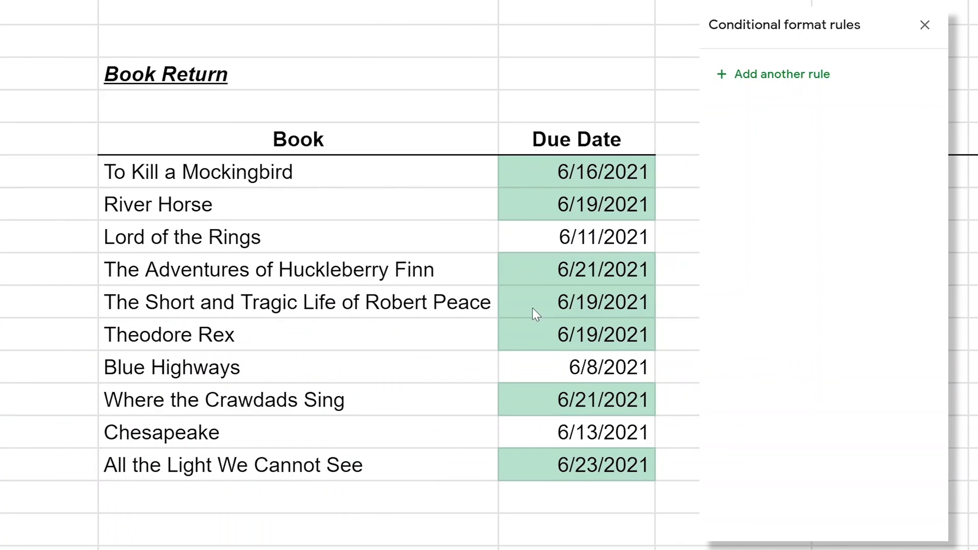
left_click(270, 269)
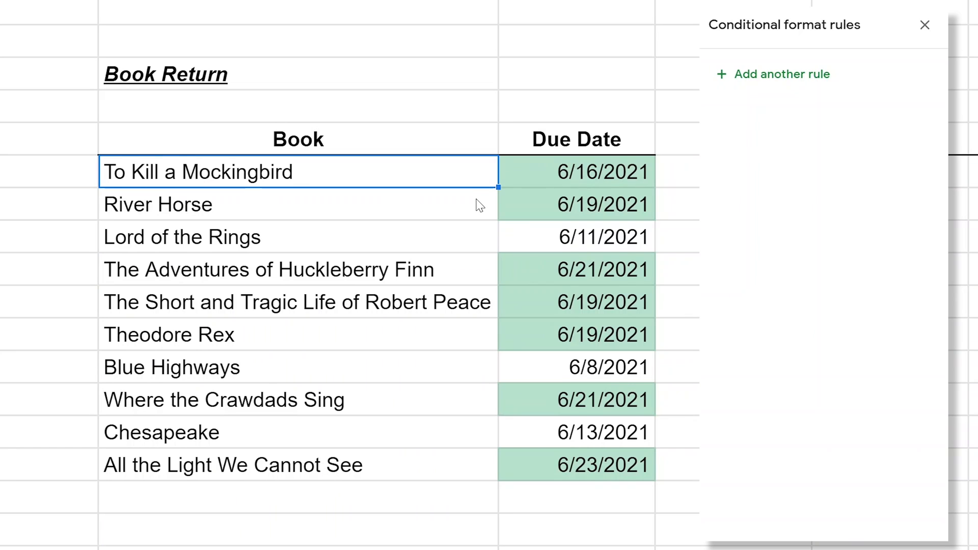
left_click(298, 269)
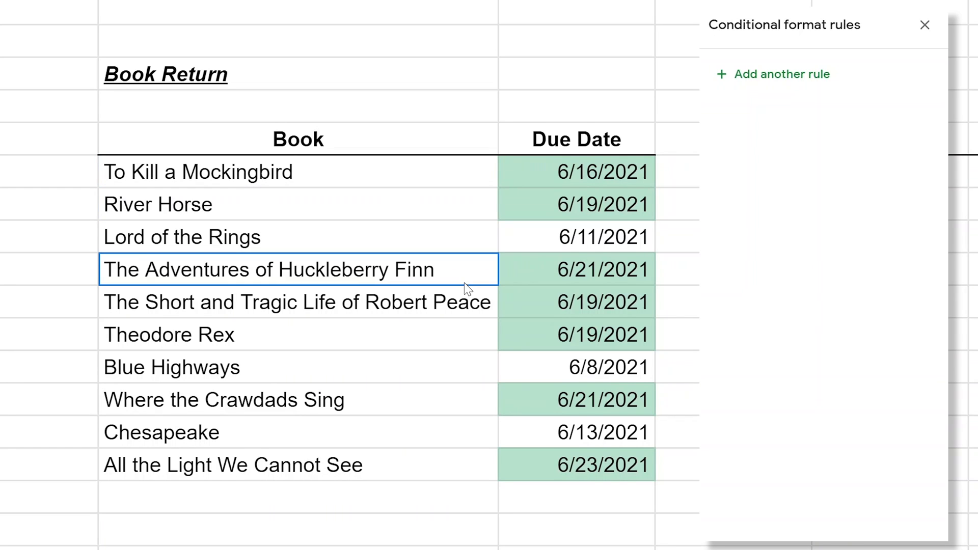
left_click(298, 302)
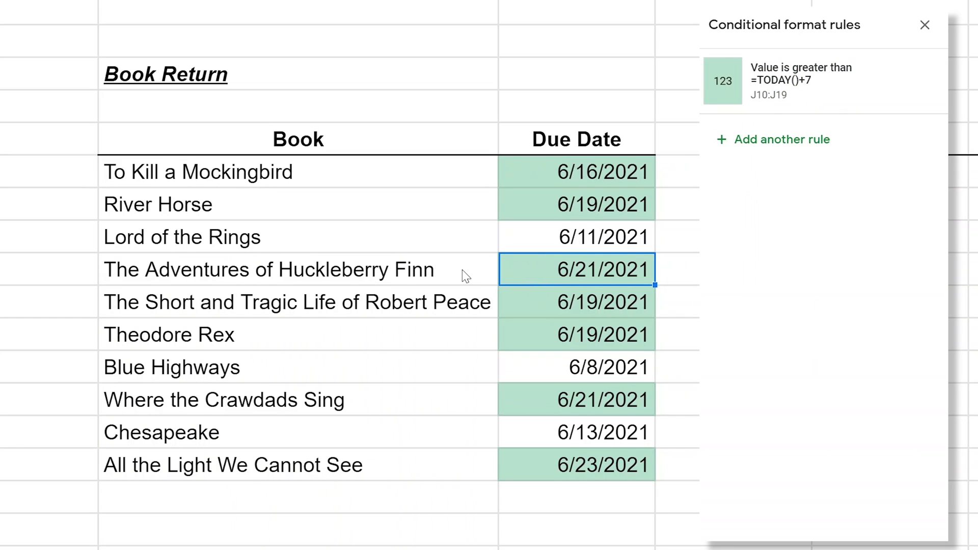
left_click(722, 80)
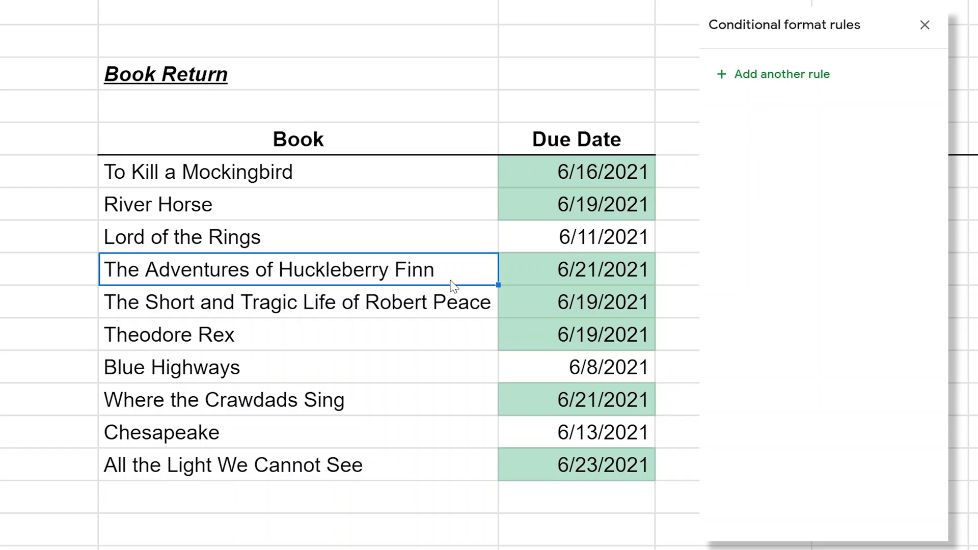
left_click(297, 302)
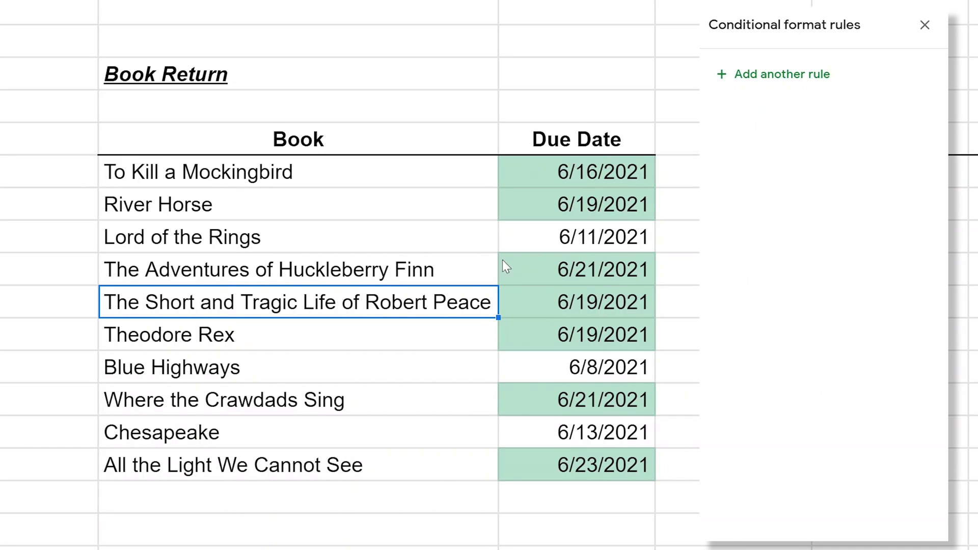
mouse_move(366, 309)
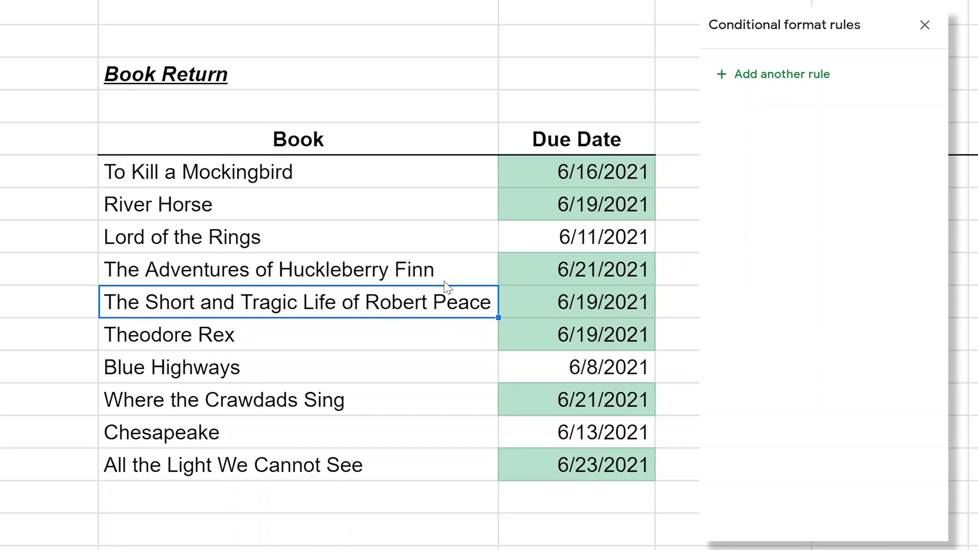
left_click(782, 74)
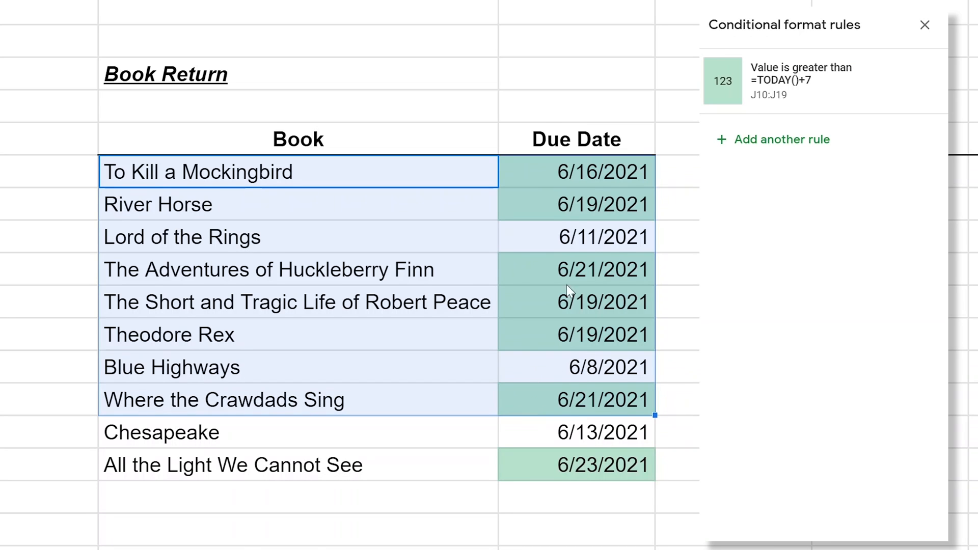
left_click(575, 171)
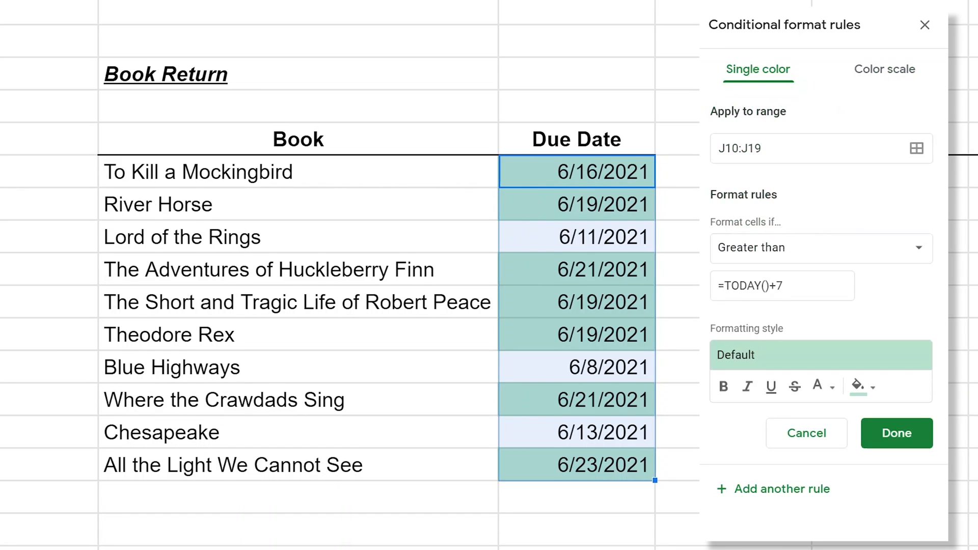
Step: Delete the J10:J19 greater-than rule and select the book titles I10:I19
right_click(781, 285)
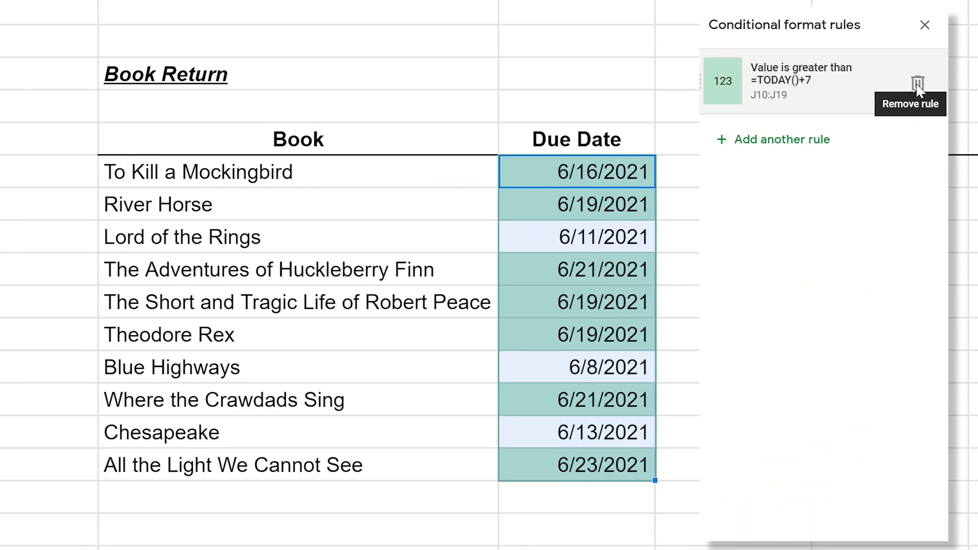
left_click(917, 81)
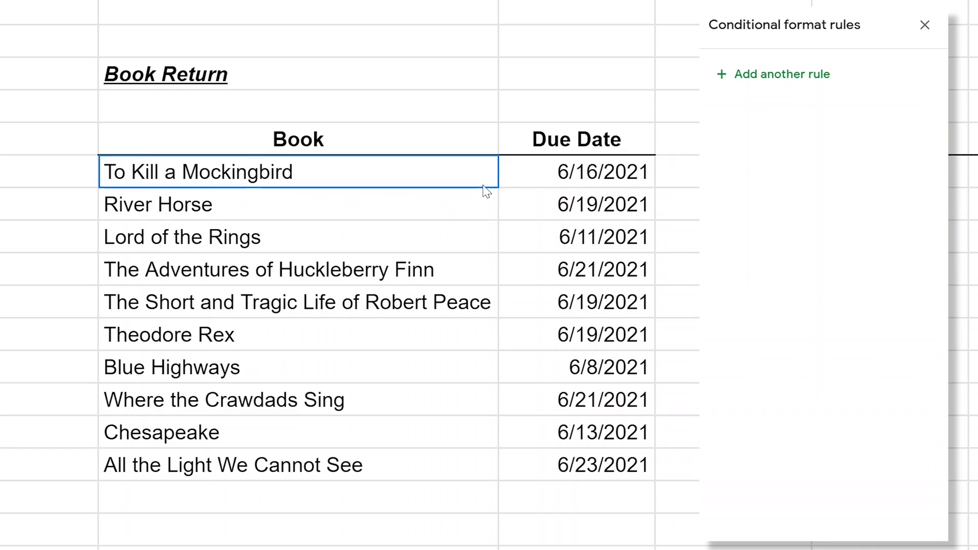
left_click_drag(196, 171, 156, 204)
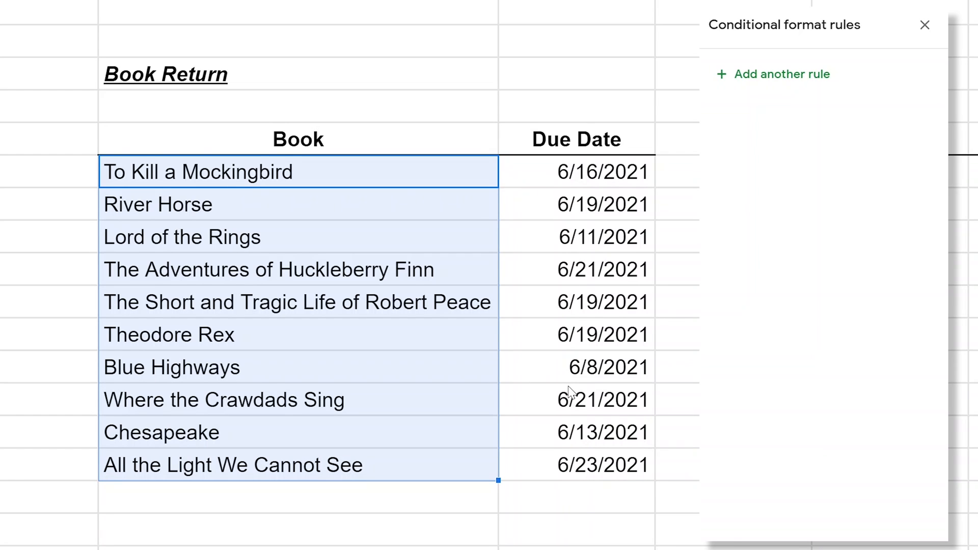
mouse_move(478, 183)
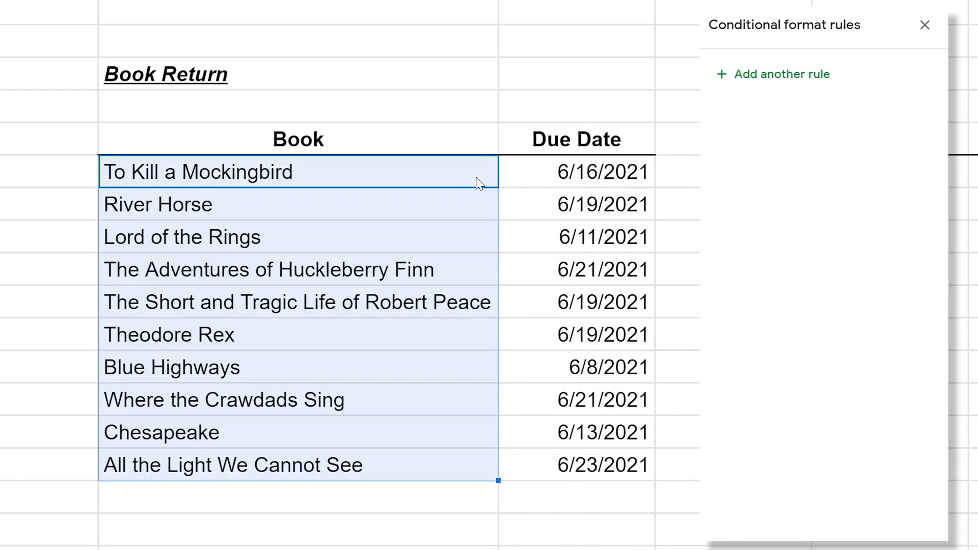
mouse_move(437, 332)
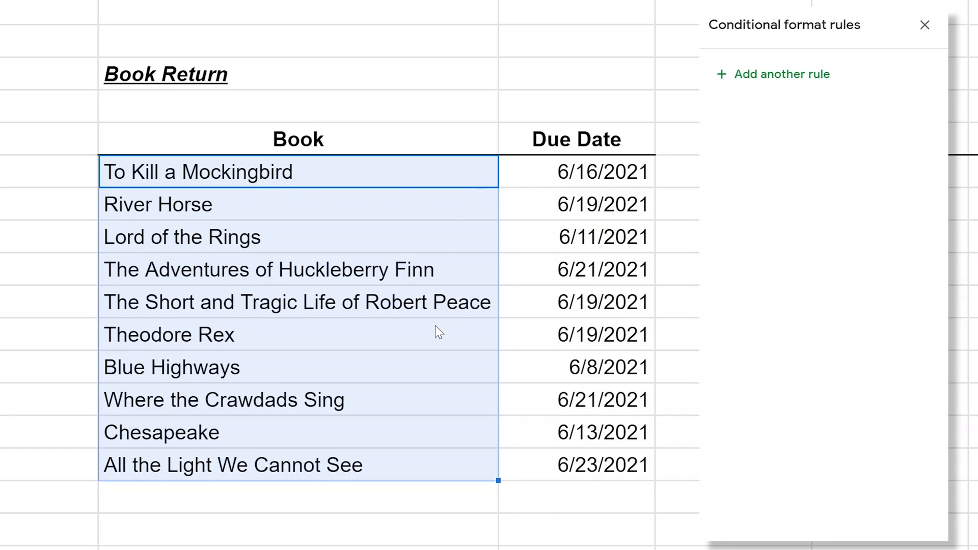
mouse_move(739, 81)
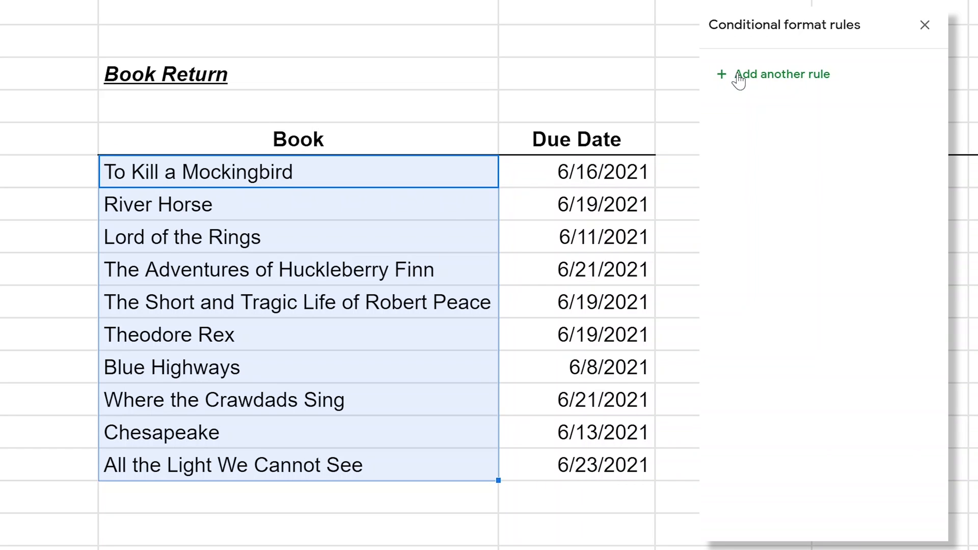
Step: Add a rule for range I10:I19 using 'Custom formula is', with '=' entered so far
left_click(781, 74)
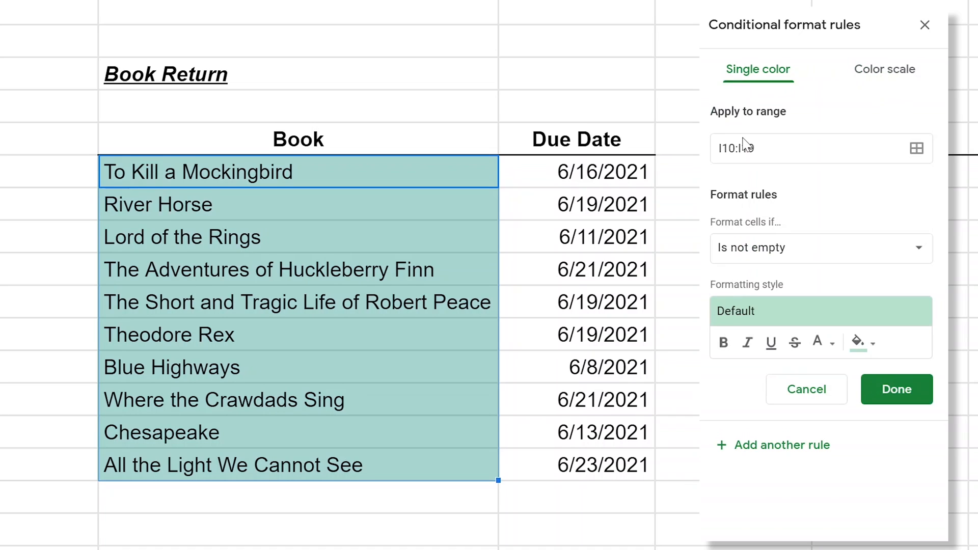
type("I10:I19")
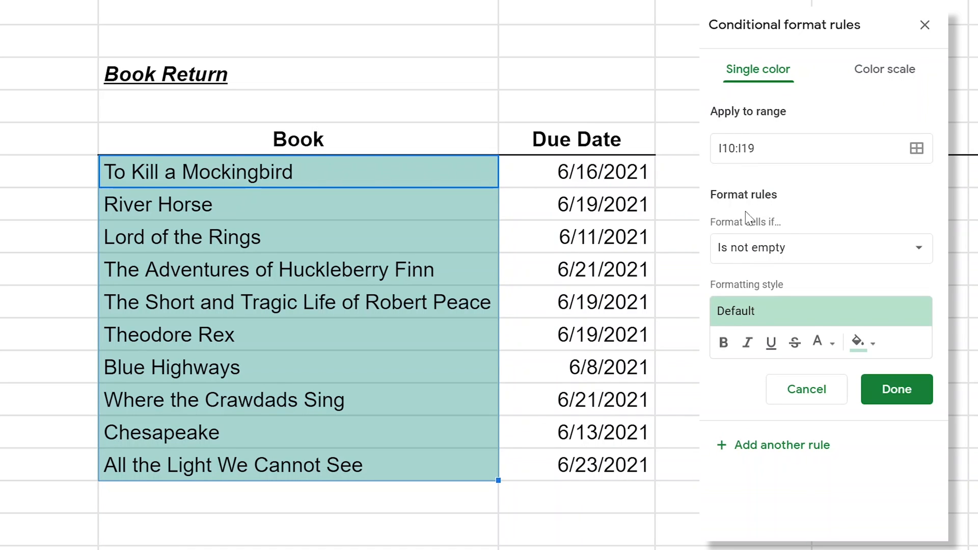
left_click(820, 248)
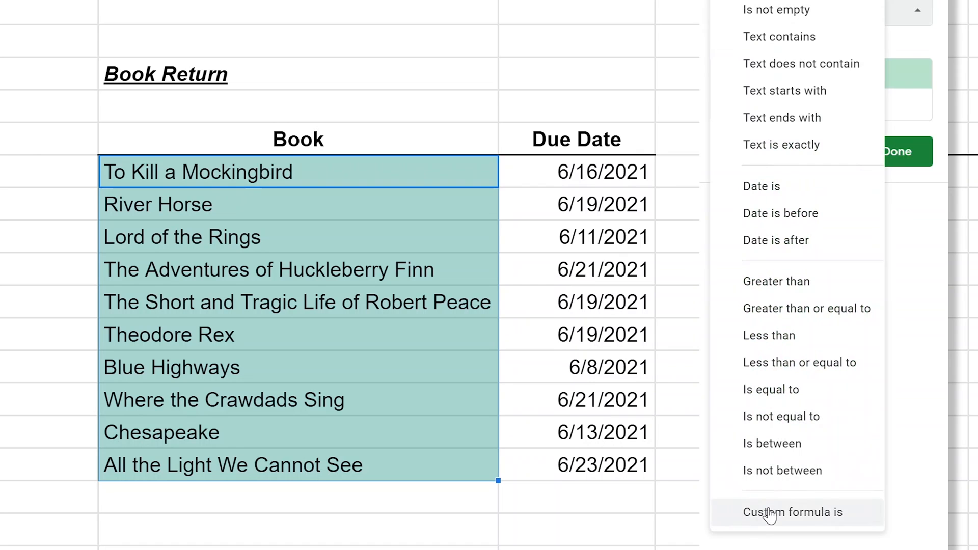
left_click(793, 513)
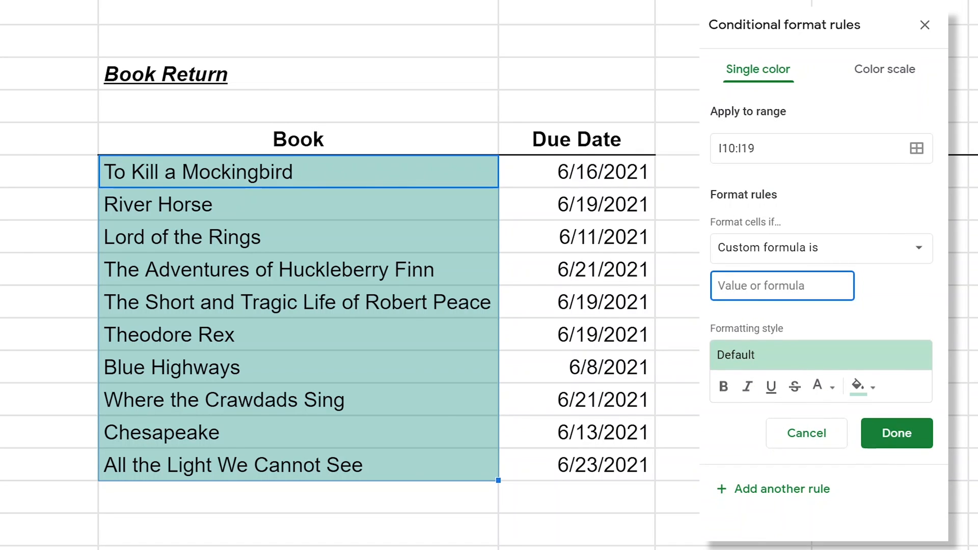
type("=")
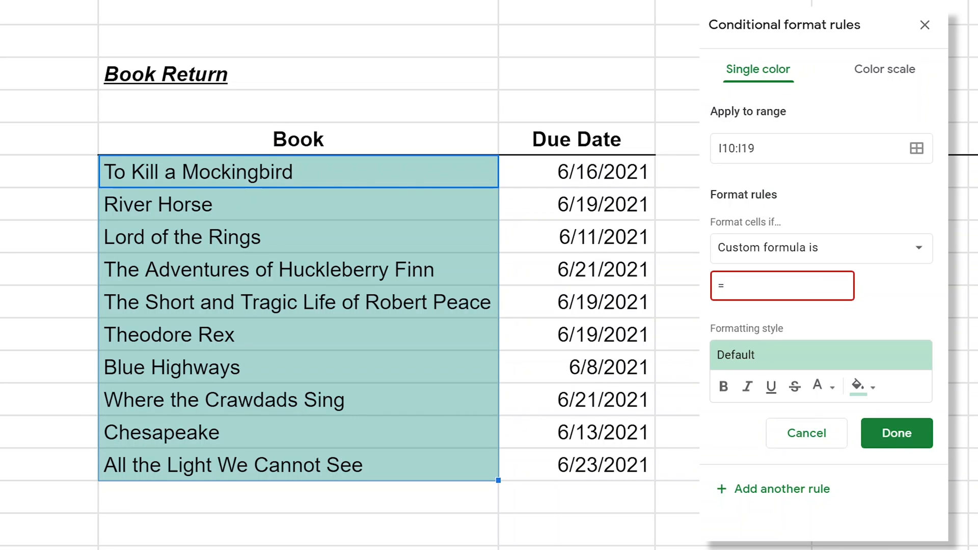
mouse_move(353, 163)
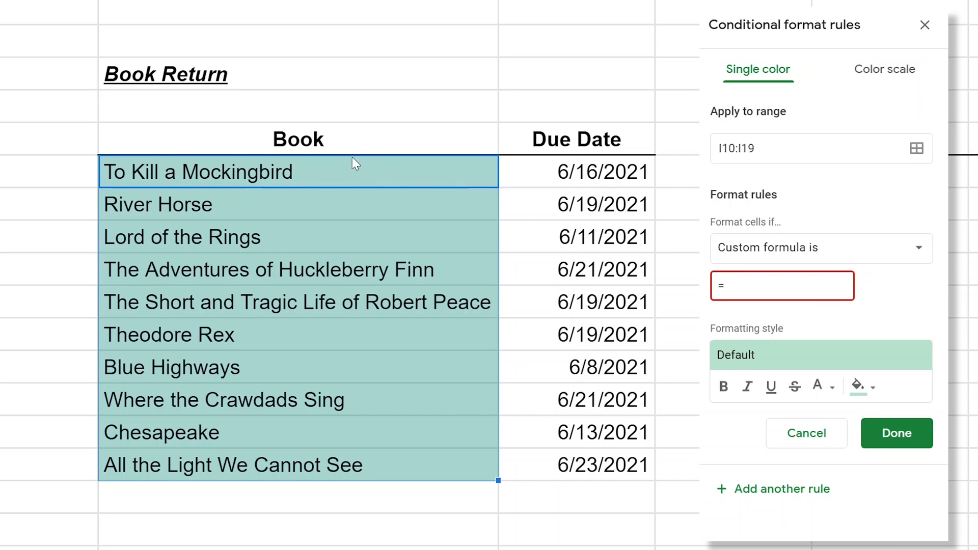
mouse_move(365, 189)
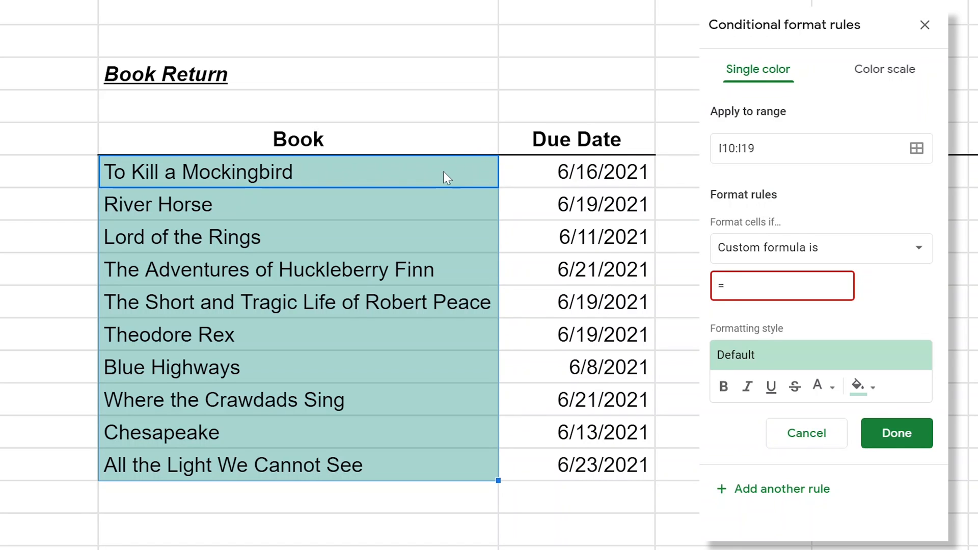
mouse_move(451, 243)
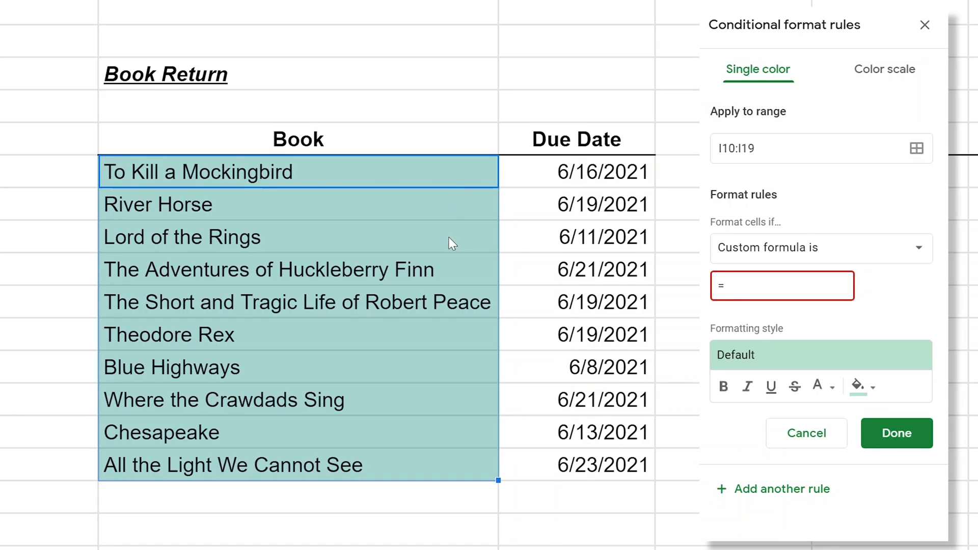
mouse_move(441, 348)
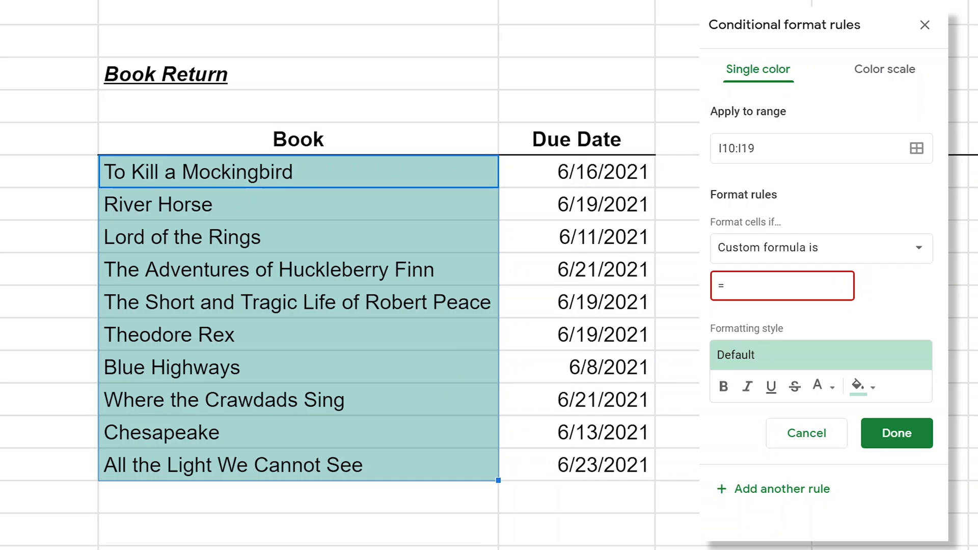
left_click(781, 285)
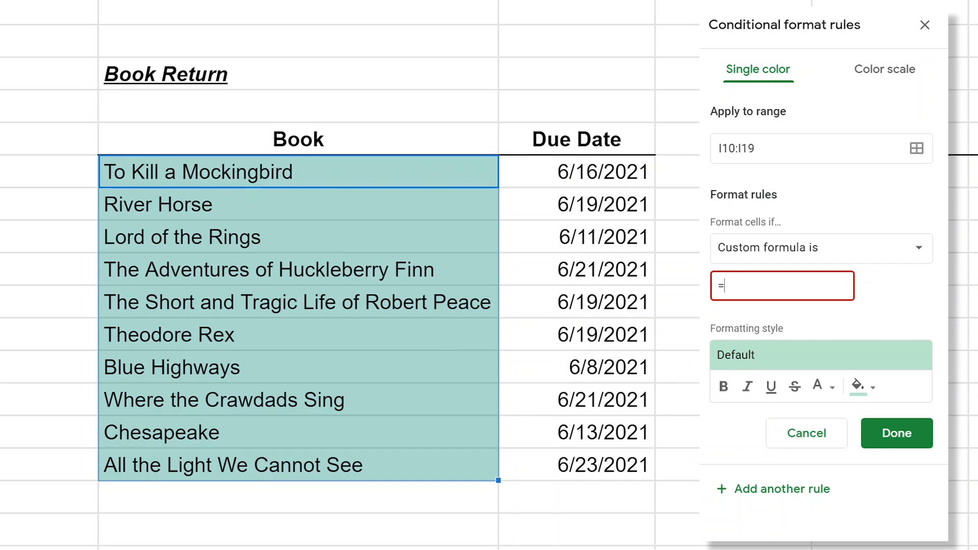
Step: Save the custom formula =J10>TODAY()+7 so titles due more than a week out turn green
type("=TODAY()+7")
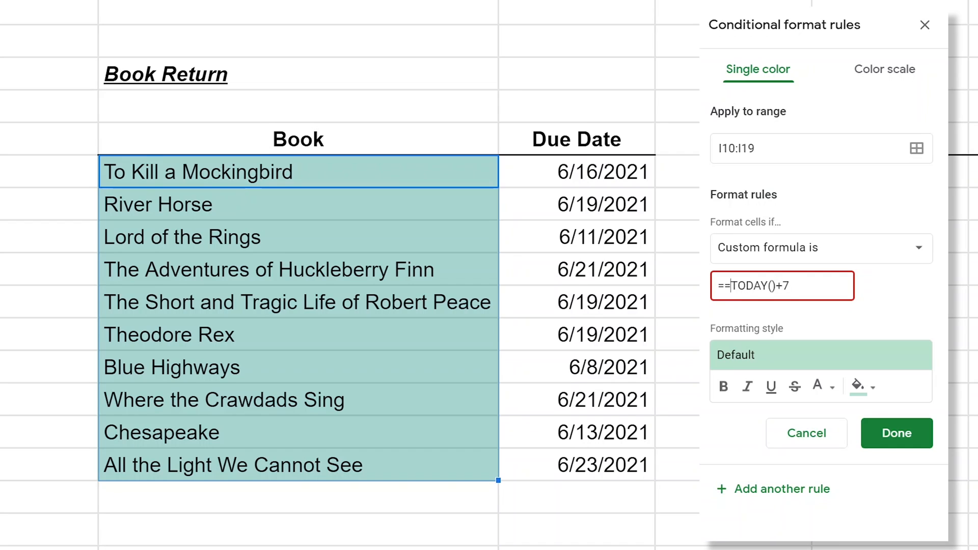
key("Backspace")
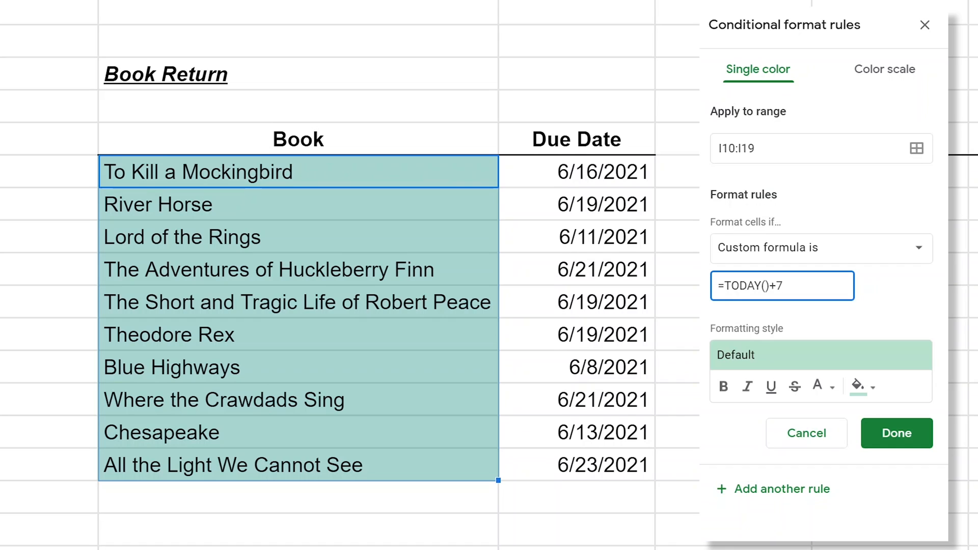
left_click(723, 285)
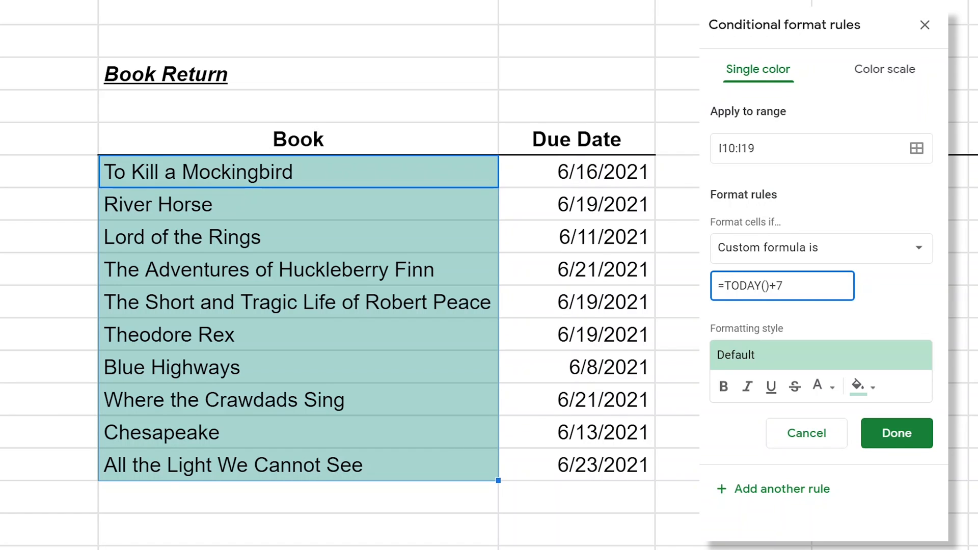
type("J10>")
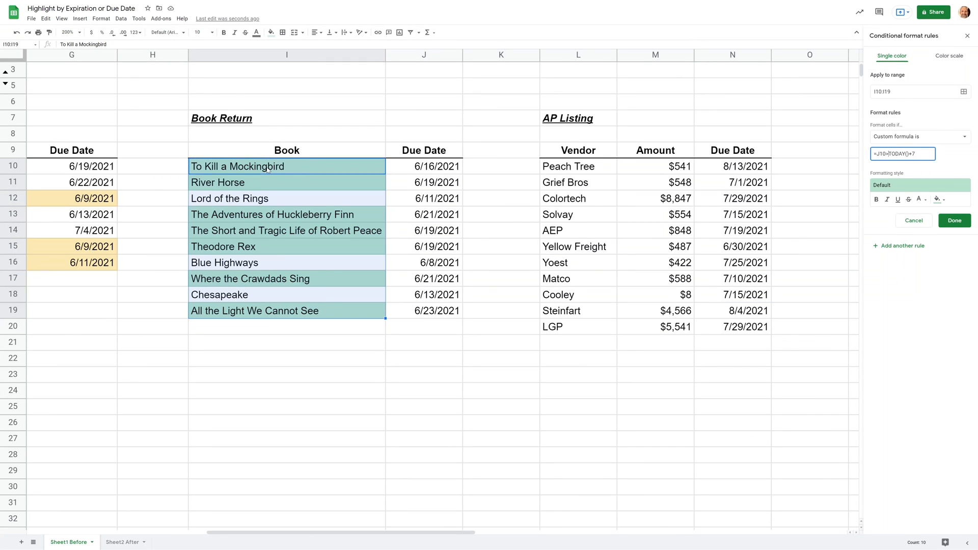
mouse_move(418, 173)
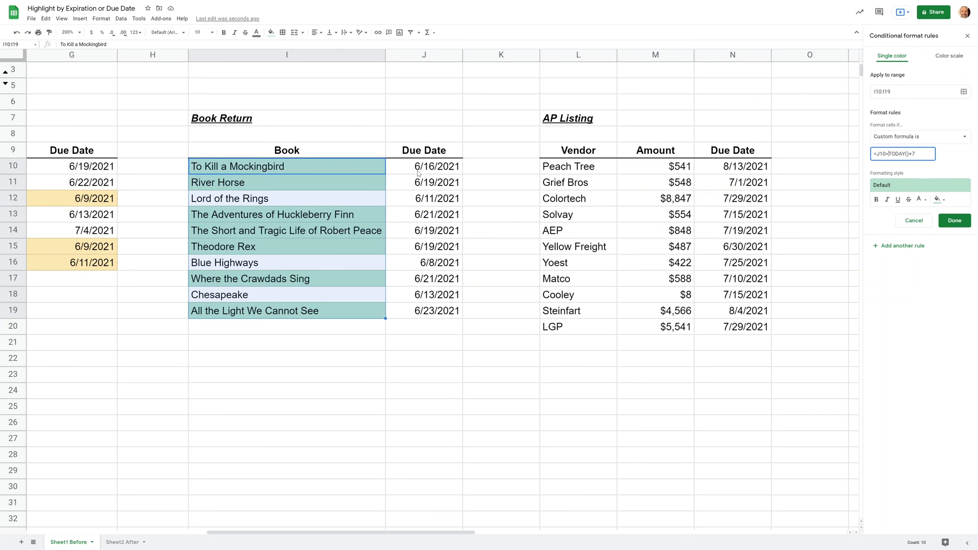
mouse_move(849, 208)
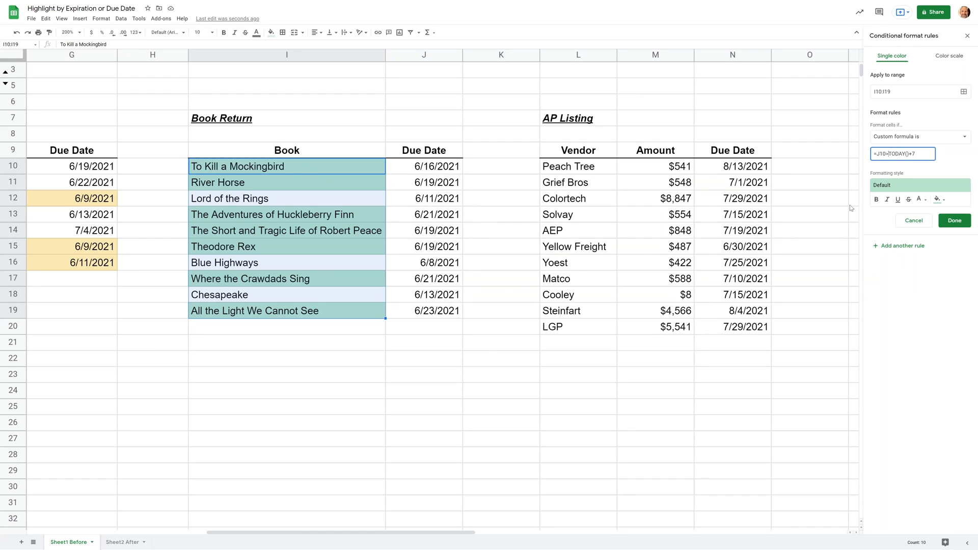
left_click(954, 220)
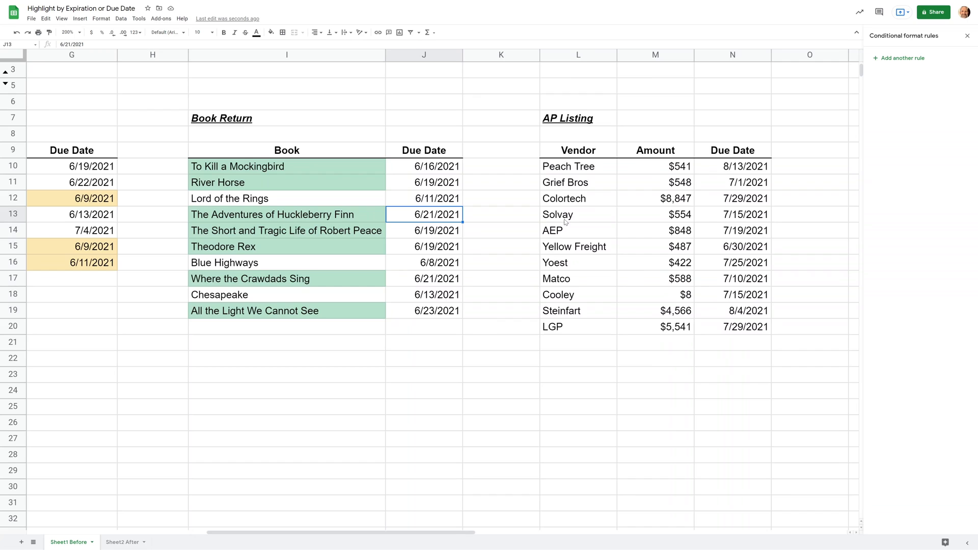
Step: Scroll right to the AP Listing table and select its due dates N10:N20
left_click(577, 214)
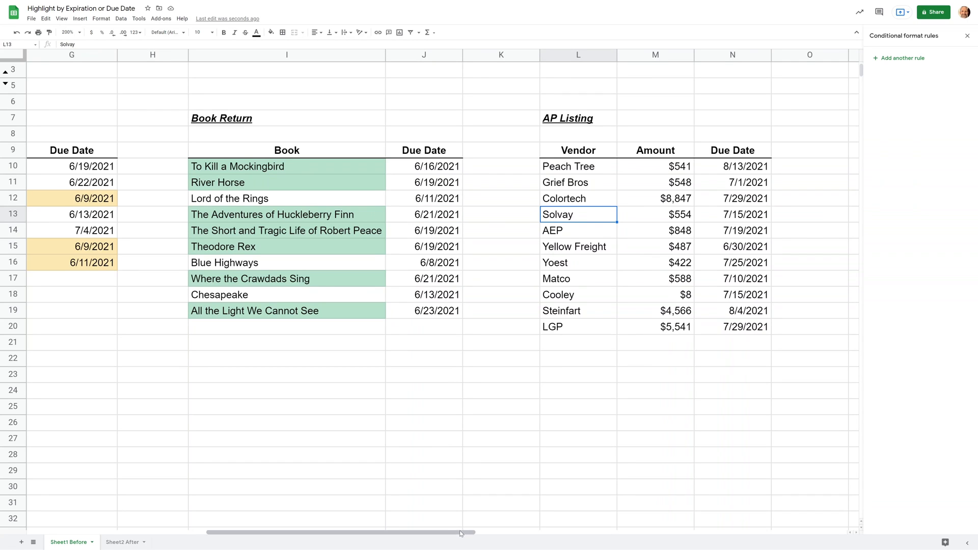
scroll("right", 3)
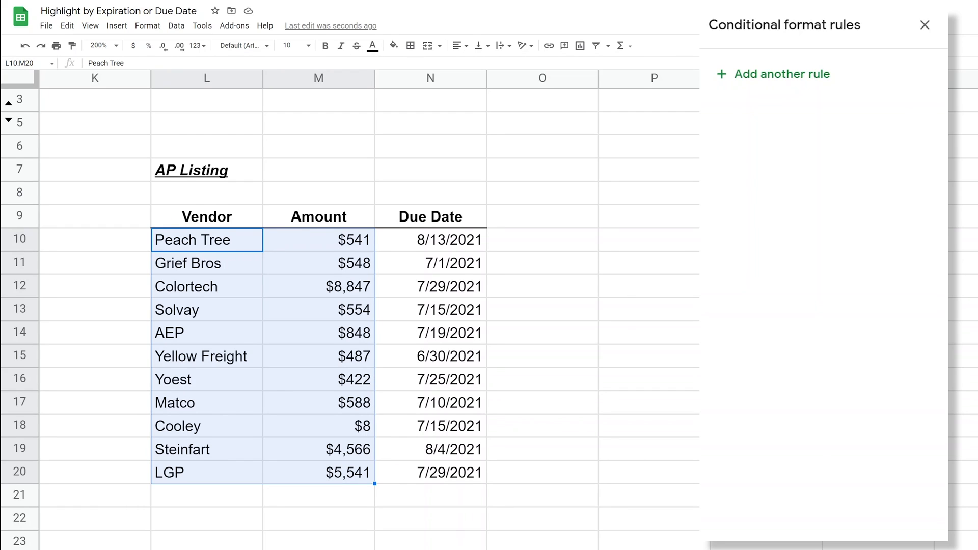
mouse_move(387, 299)
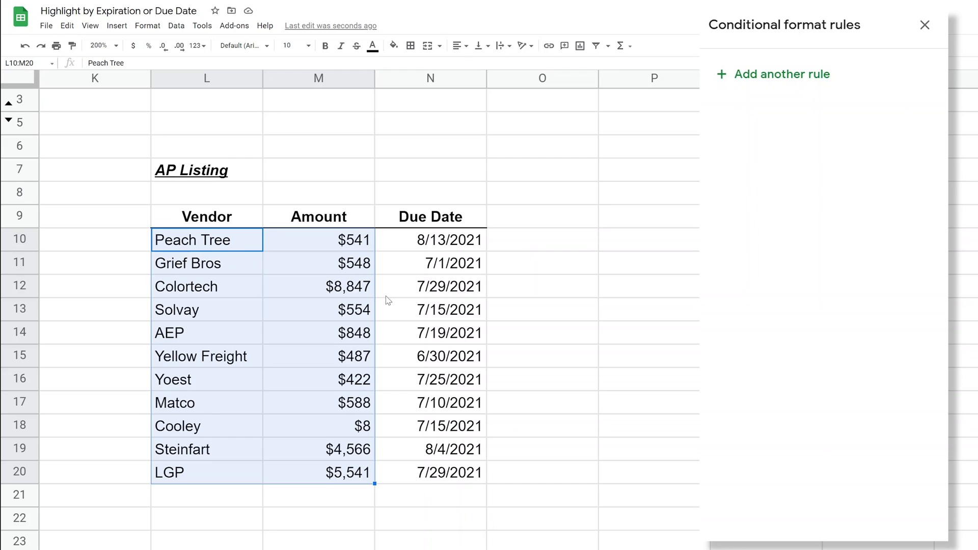
left_click(430, 287)
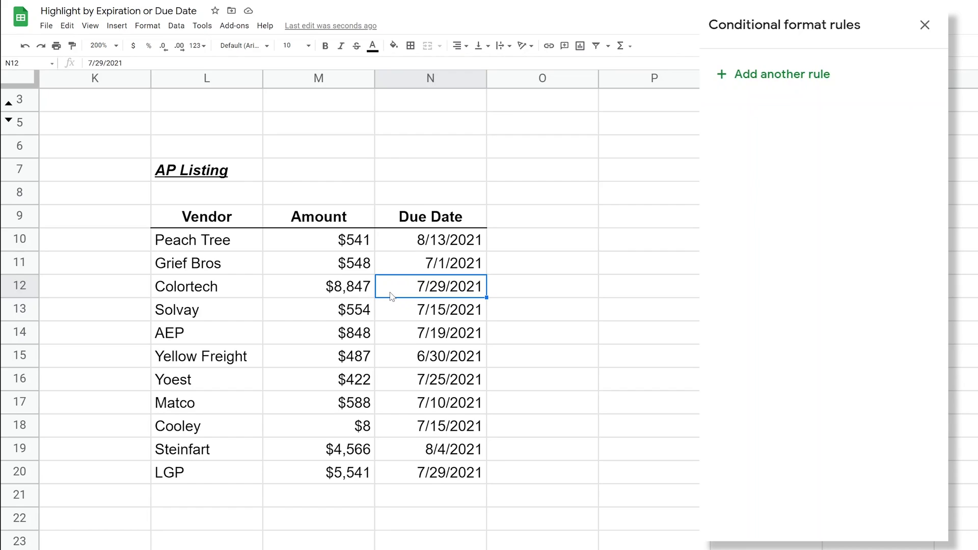
mouse_move(281, 271)
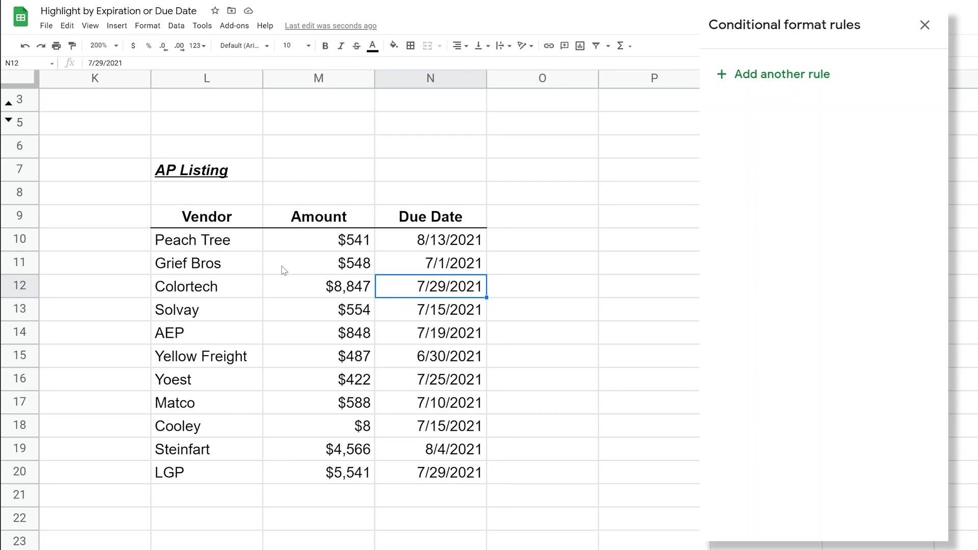
left_click_drag(429, 239, 430, 426)
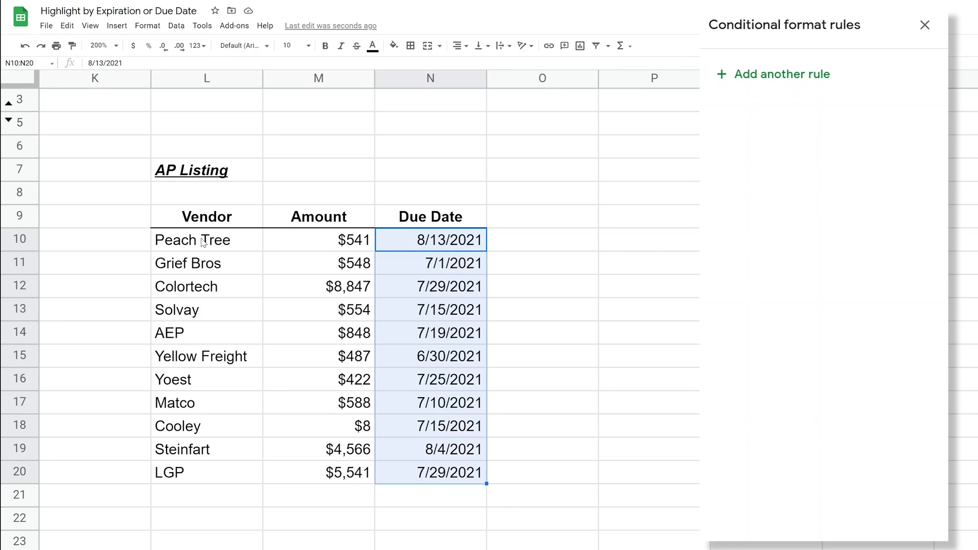
left_click(207, 240)
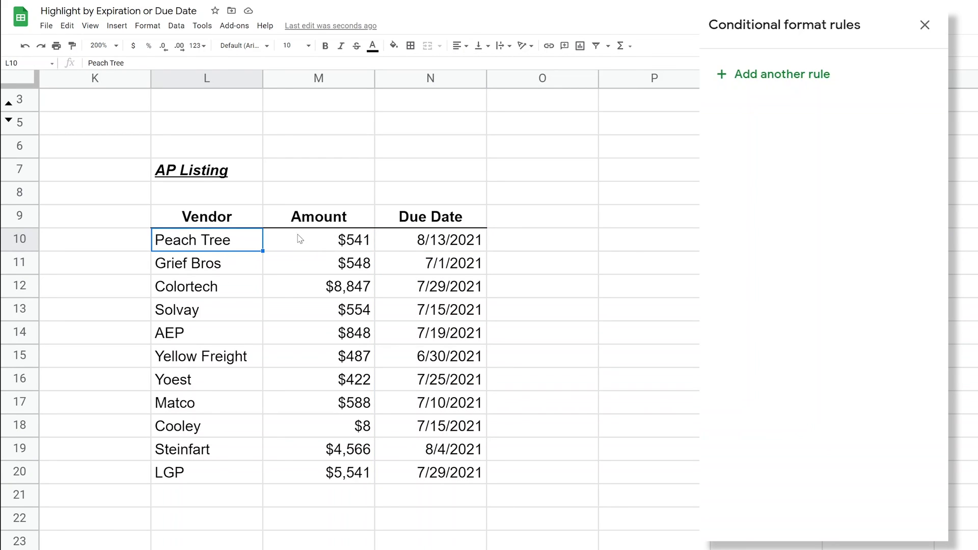
left_click_drag(430, 240, 430, 356)
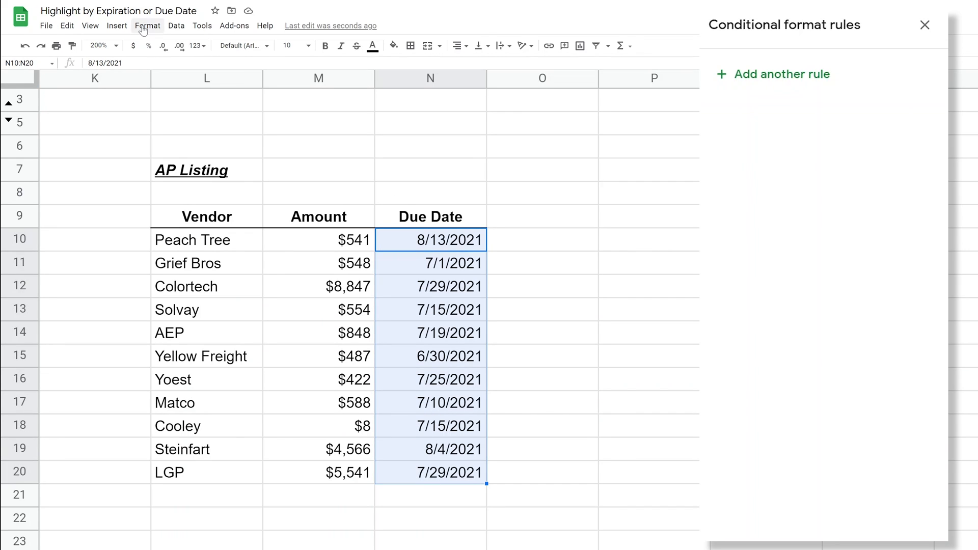
Step: Start a conditional formatting rule on the due dates using the 'Is between' condition
left_click(148, 25)
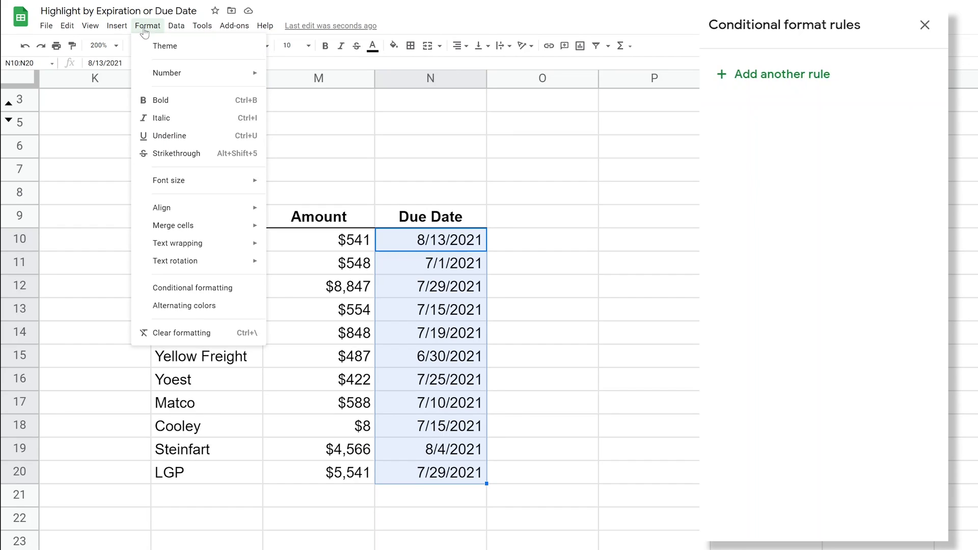
left_click(781, 75)
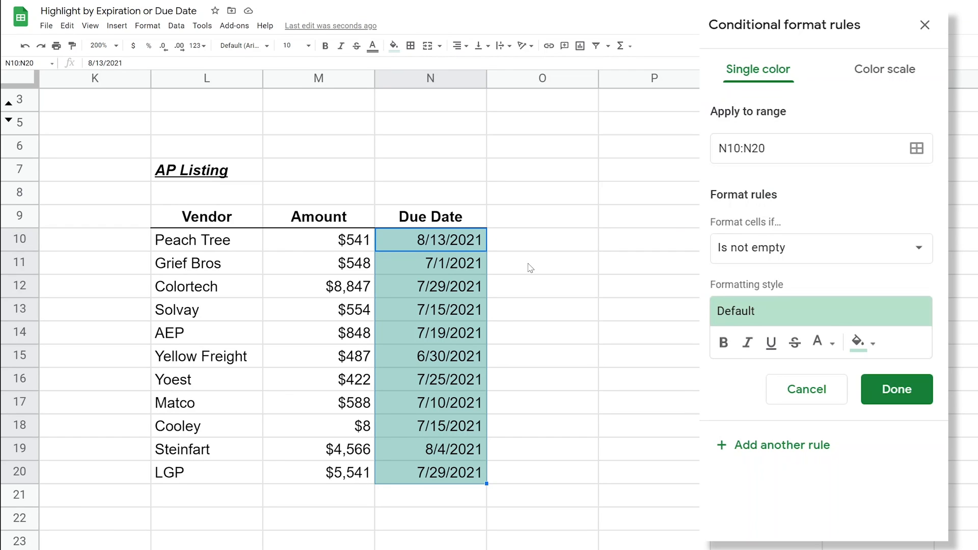
mouse_move(739, 265)
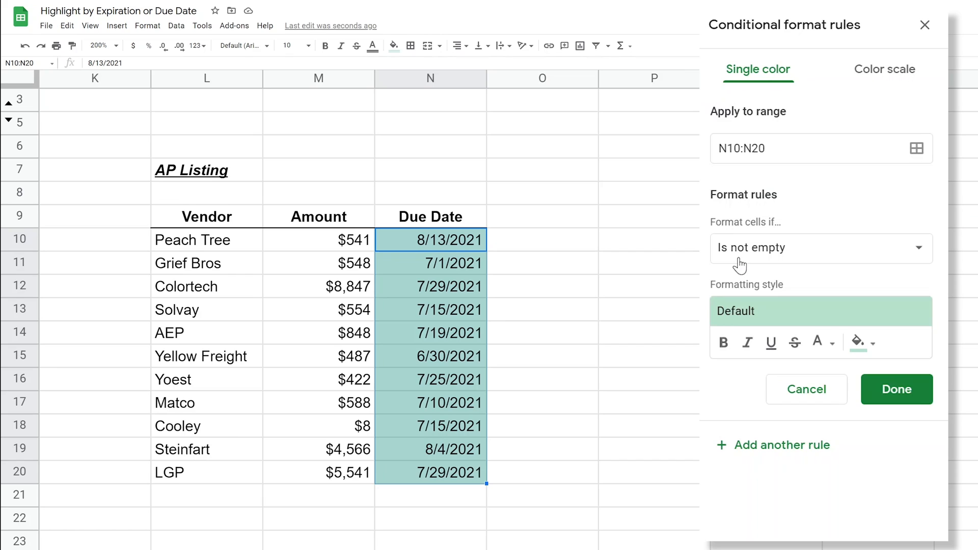
left_click(819, 246)
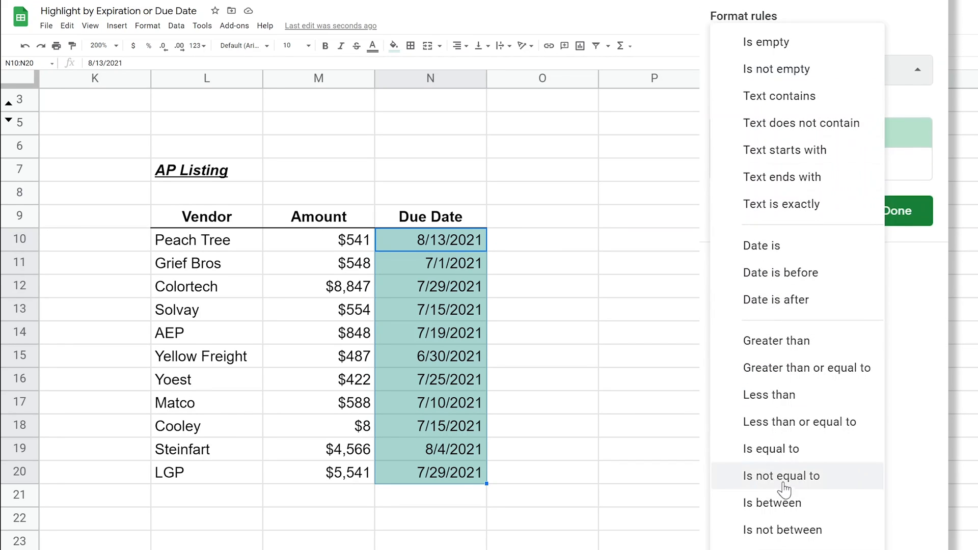
left_click(771, 502)
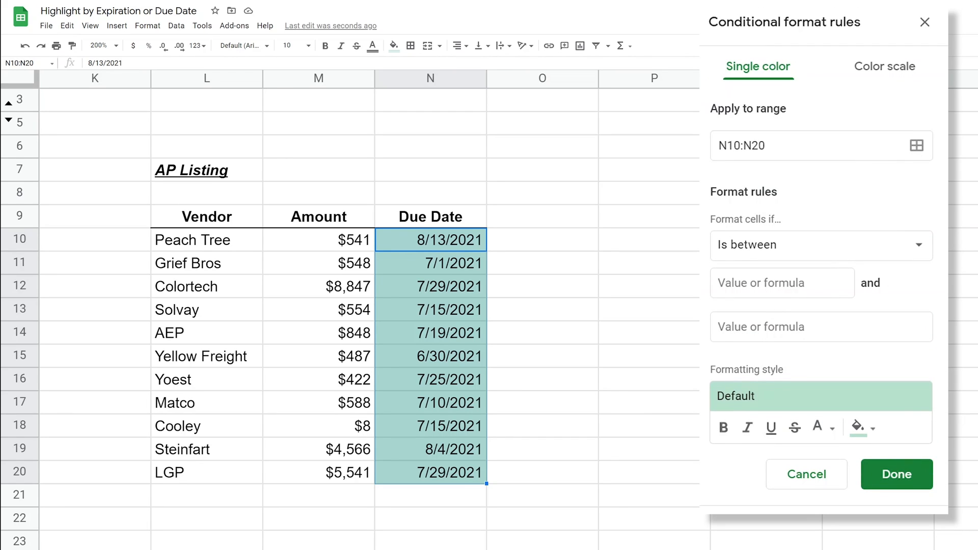
Step: Set the bounds to =TODAY()+30 and =TODAY()+60 and save the yellow rule
type("=")
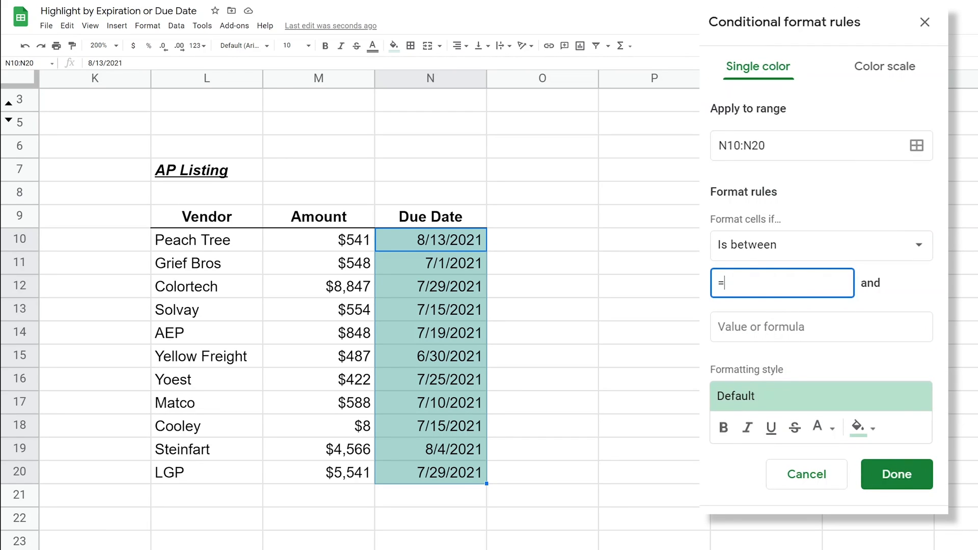
type("TODAY()+")
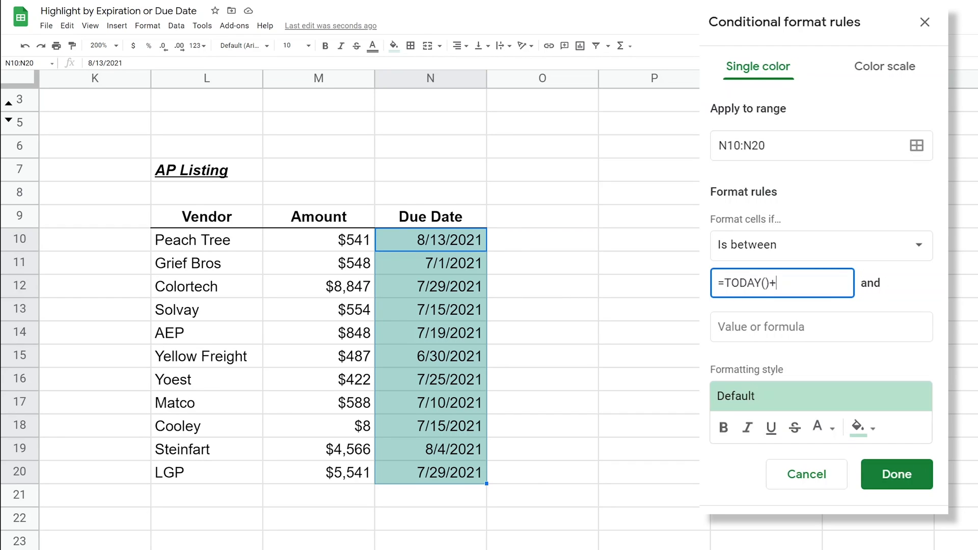
type("30")
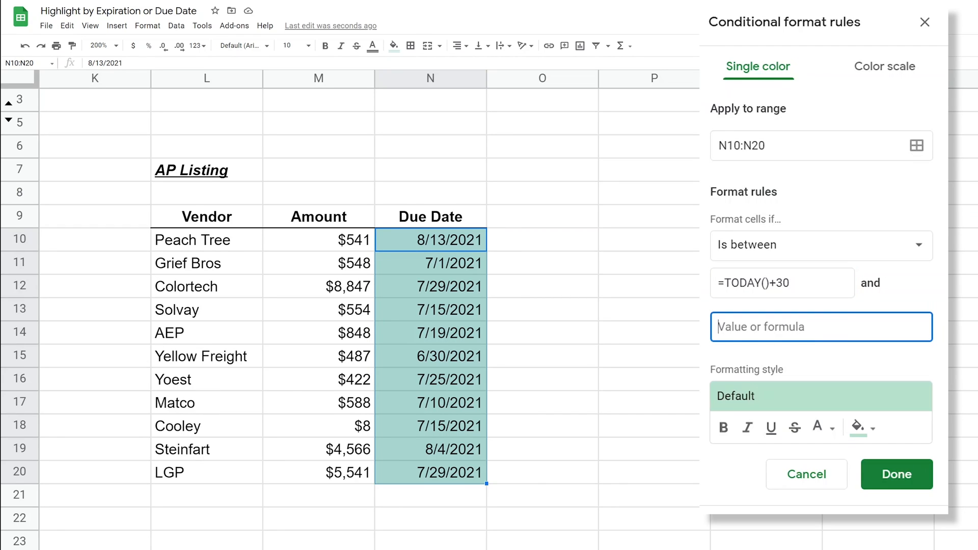
type("=TODA")
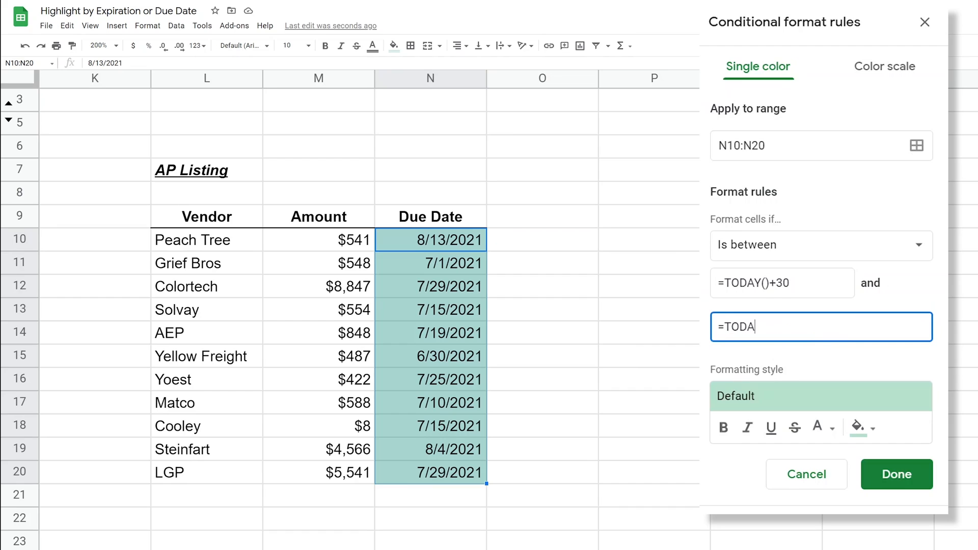
type("Y()+60")
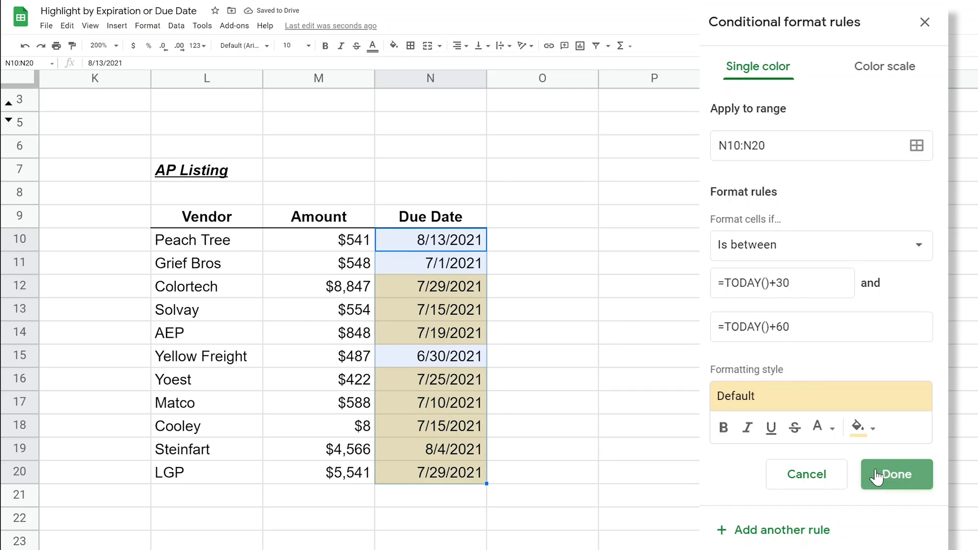
left_click(896, 474)
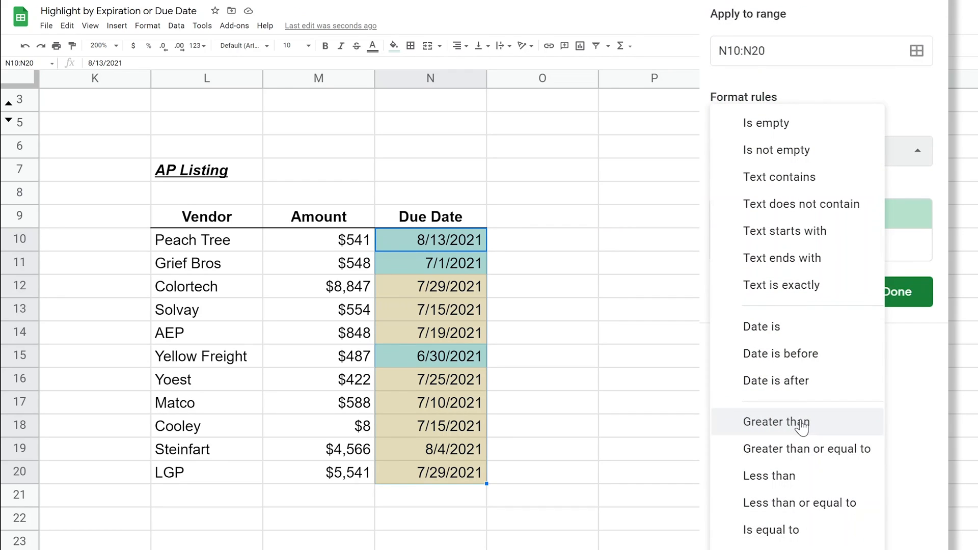
Step: Add a 'Greater than' =TODAY()+61 rule with red fill and save it
left_click(776, 421)
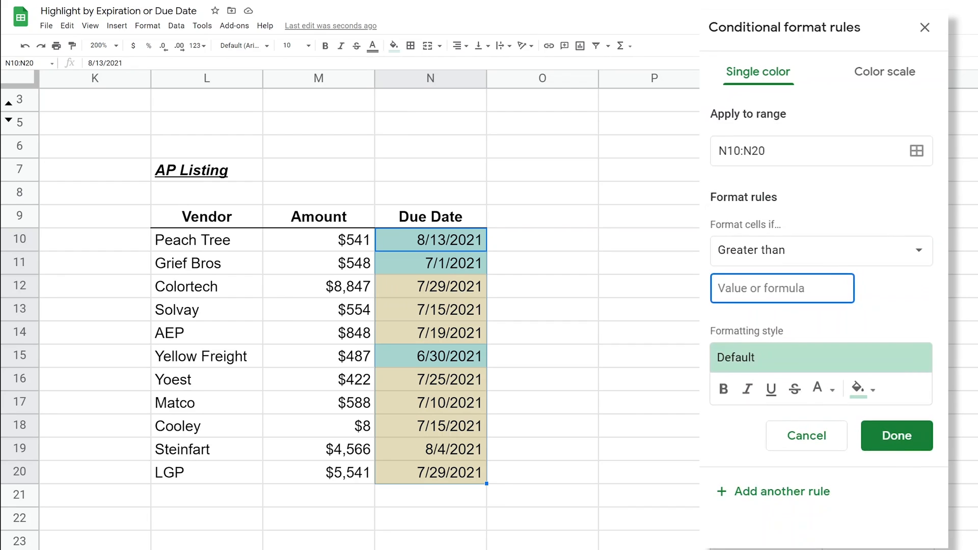
type("=TOA")
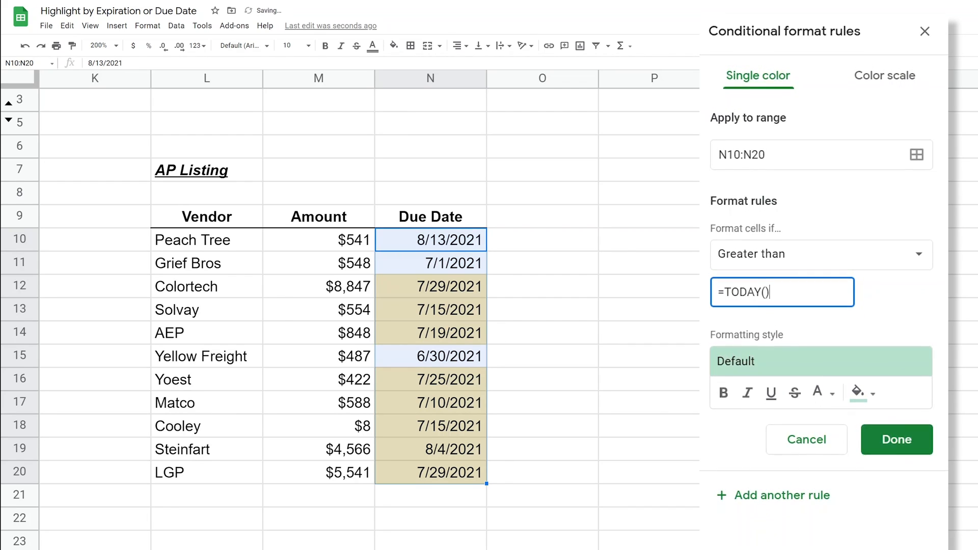
type("+")
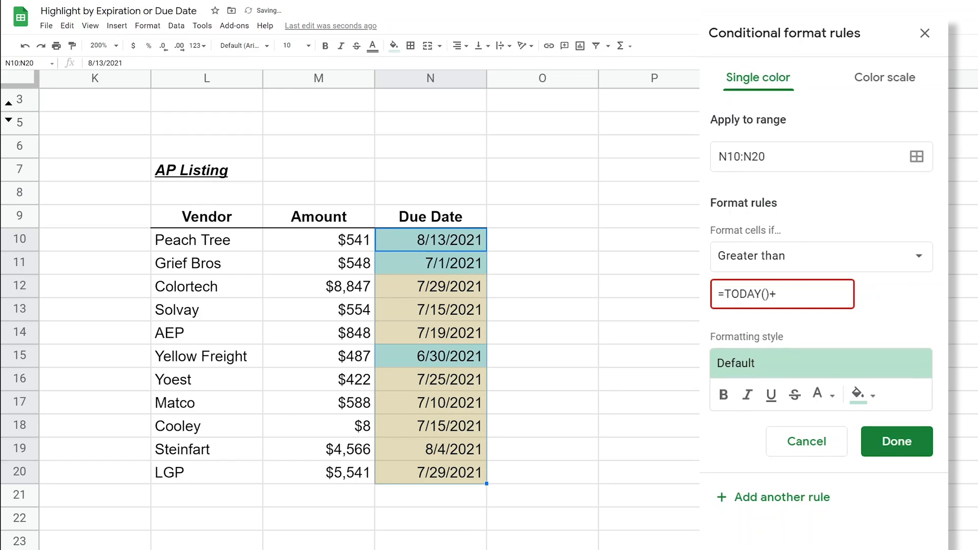
type("61")
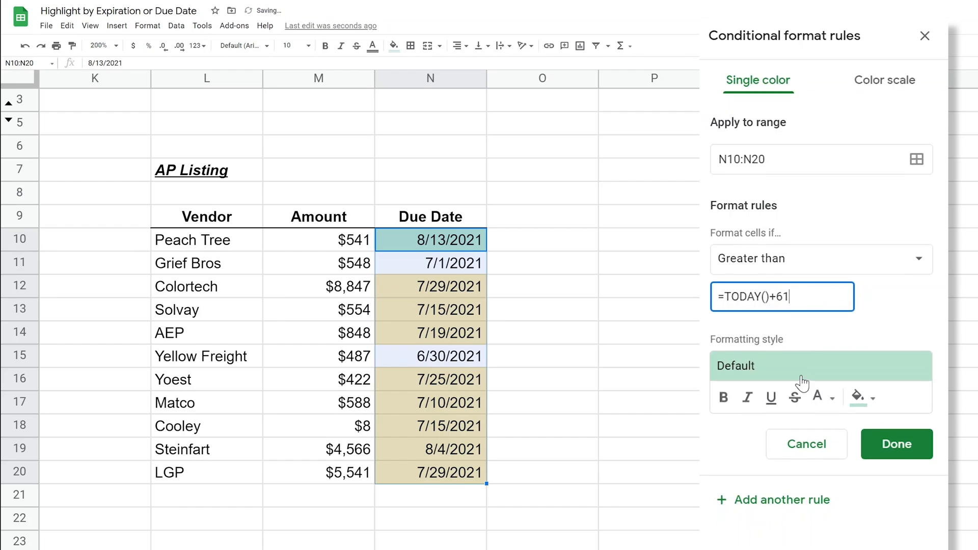
left_click(857, 398)
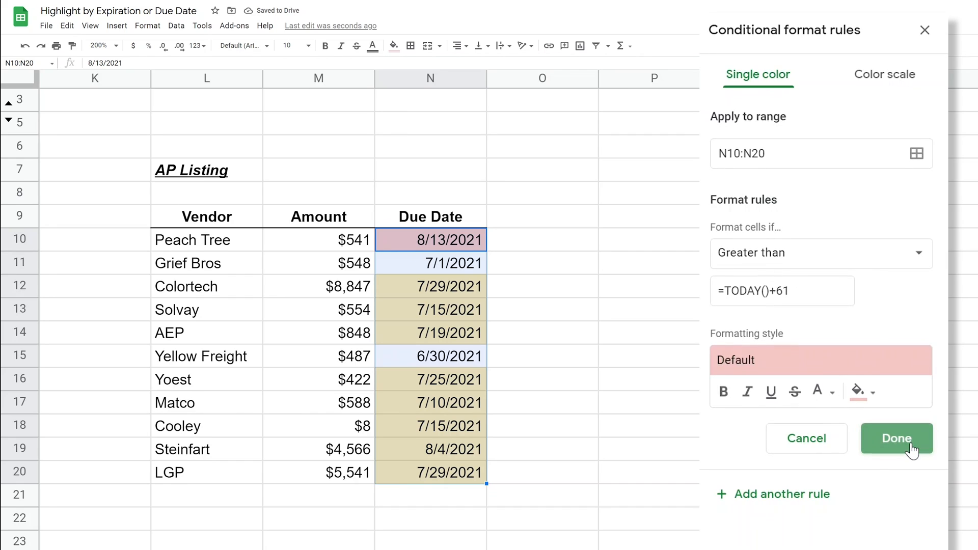
left_click(897, 437)
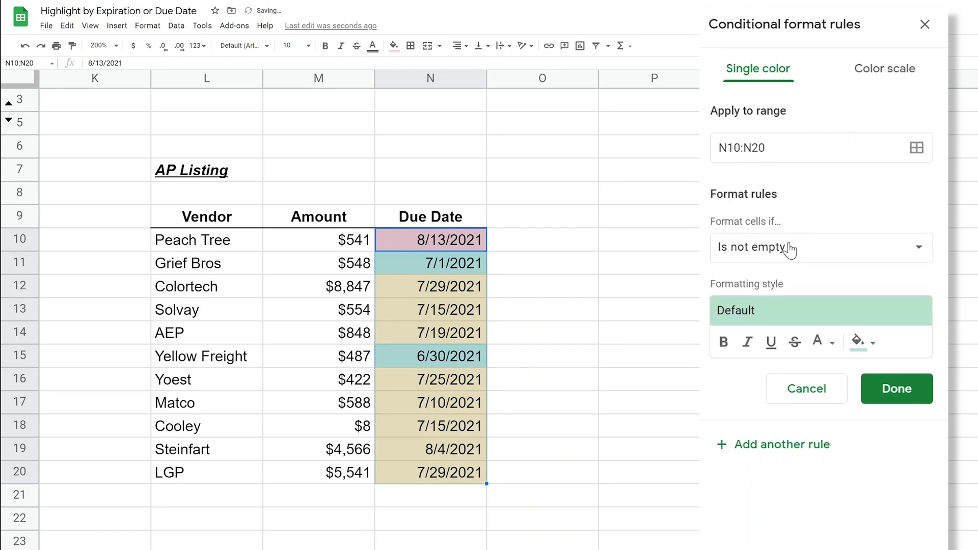
Step: Add a 'Less than' =TODAY()+30 rule keeping the default green fill and save it
left_click(818, 246)
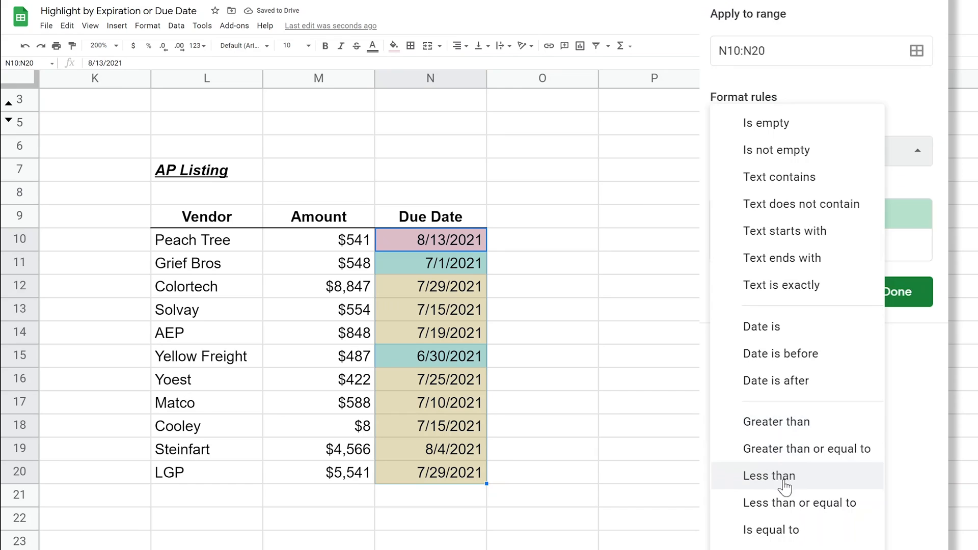
left_click(768, 476)
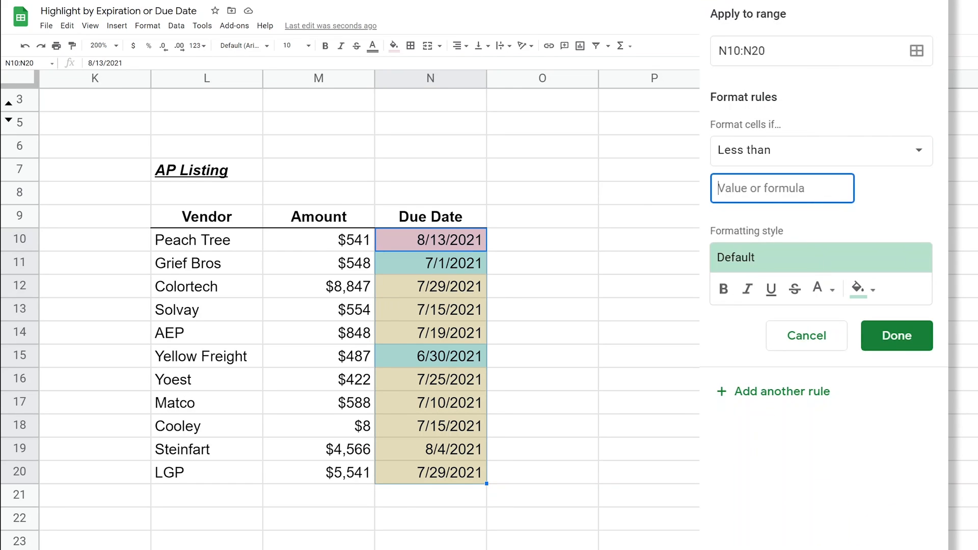
type("=TODAY()+")
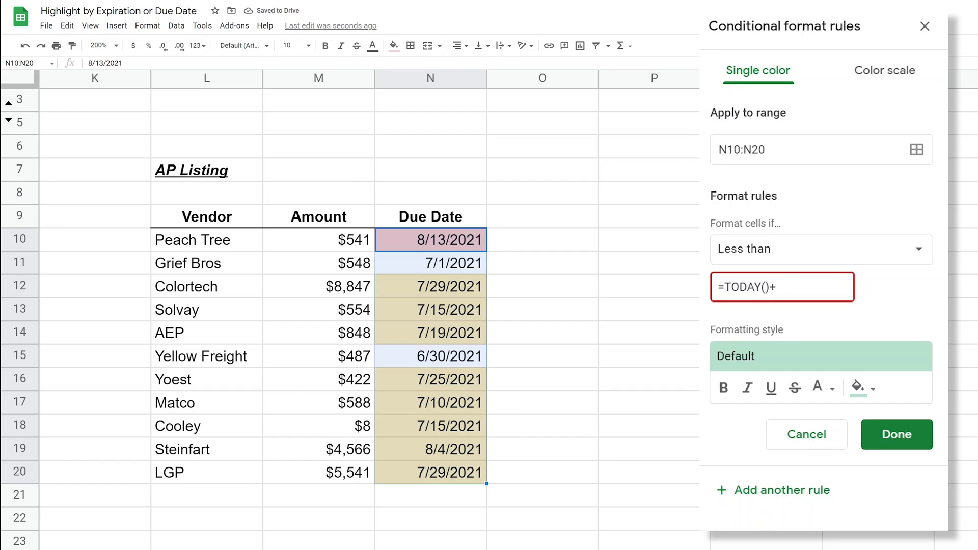
type("30")
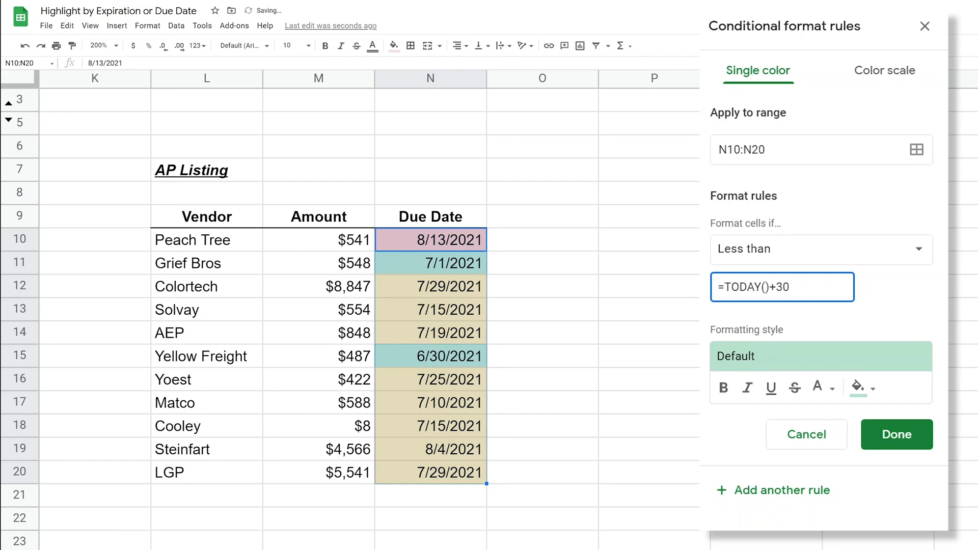
left_click(895, 433)
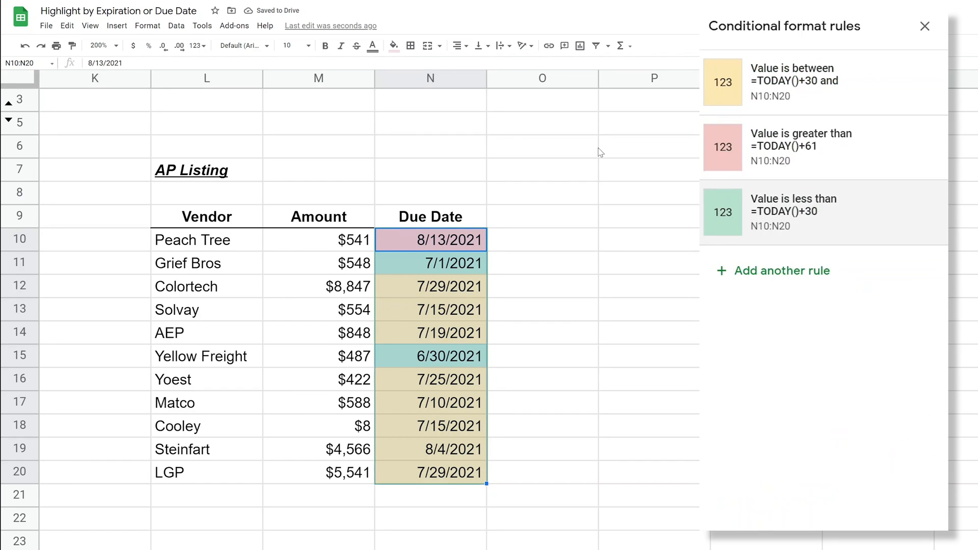
Step: Review the green, yellow and red due dates, then close the conditional format rules sidebar
left_click(430, 262)
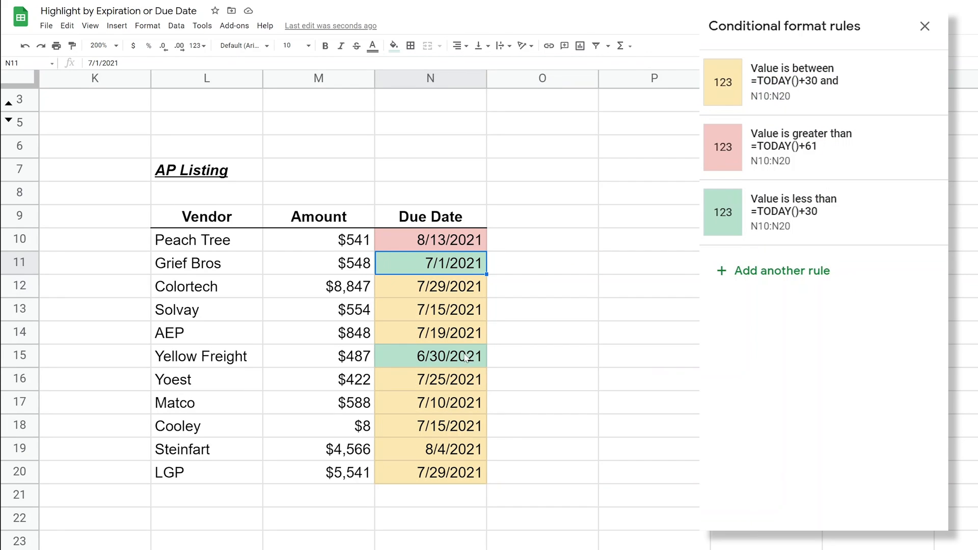
left_click(430, 332)
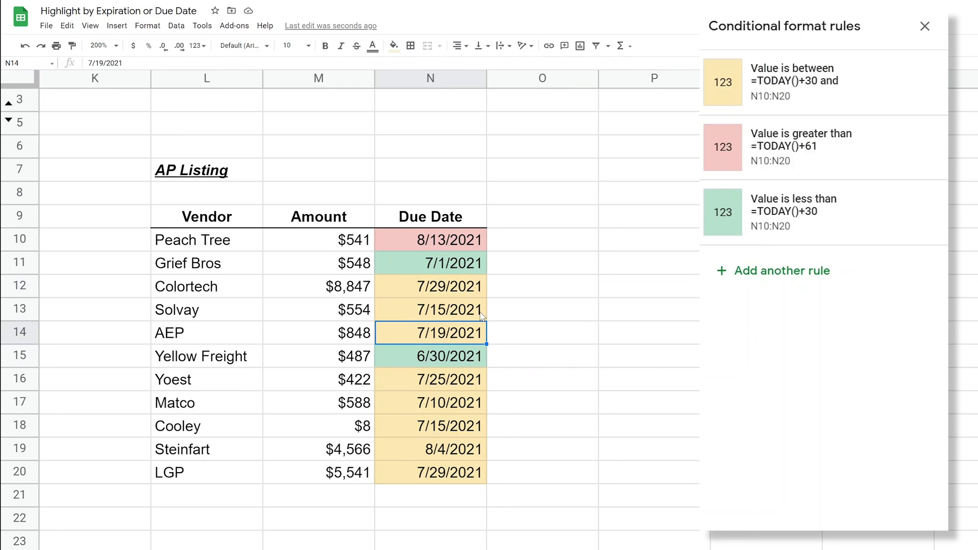
left_click(429, 239)
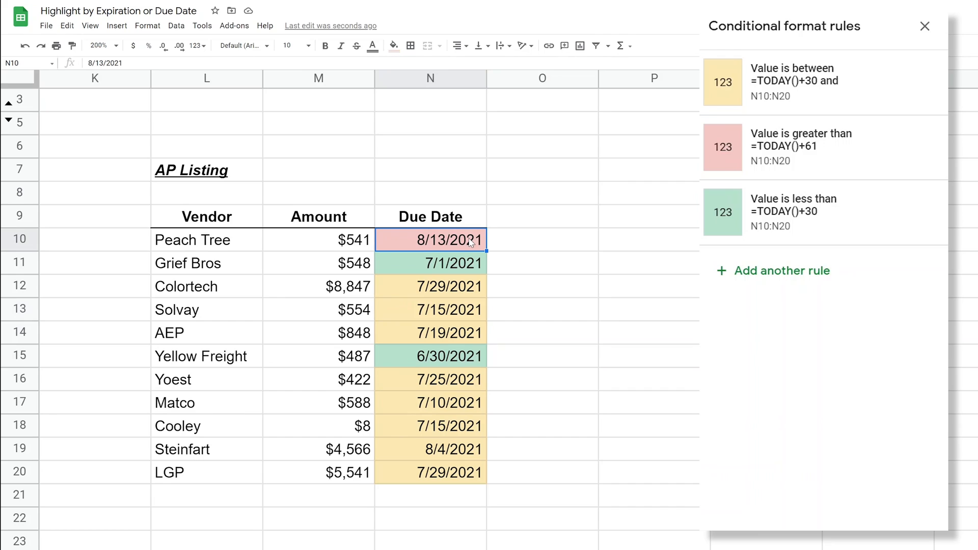
mouse_move(509, 250)
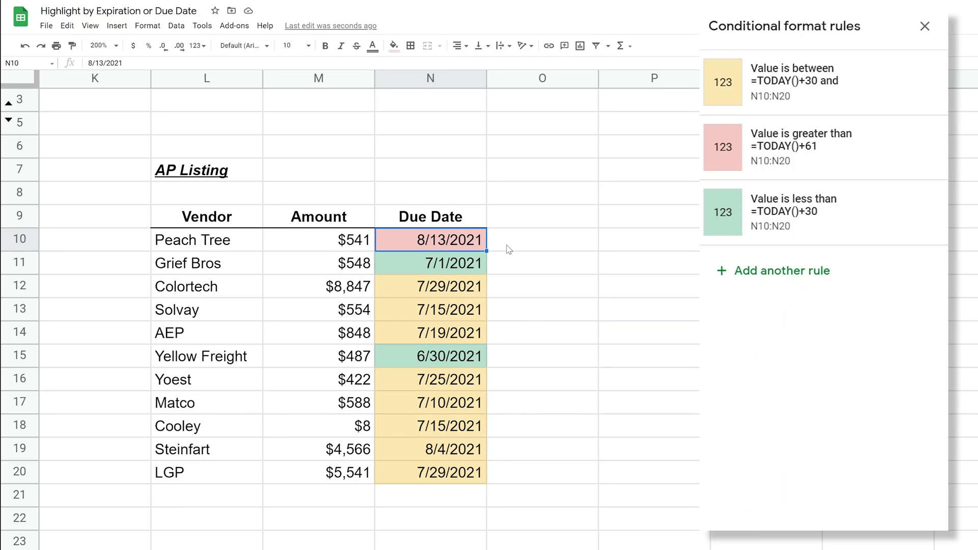
left_click(925, 26)
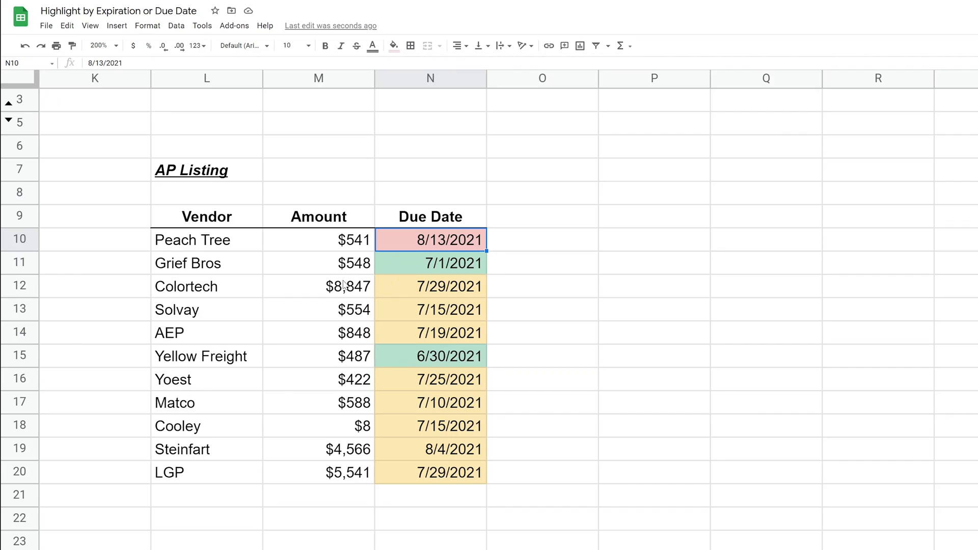
Step: Review the amounts for Colortech, Solvay and Grief Bros in the finished table
left_click(318, 286)
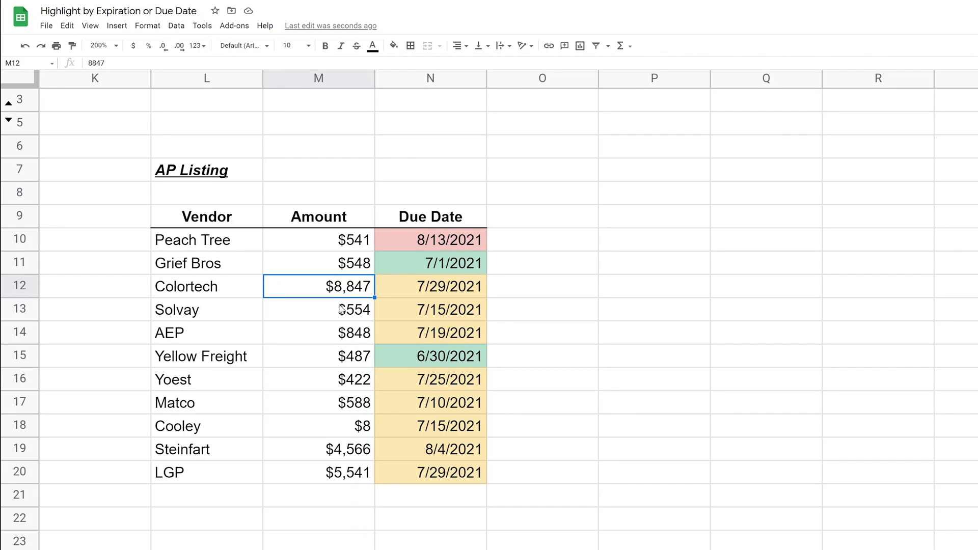
left_click(318, 310)
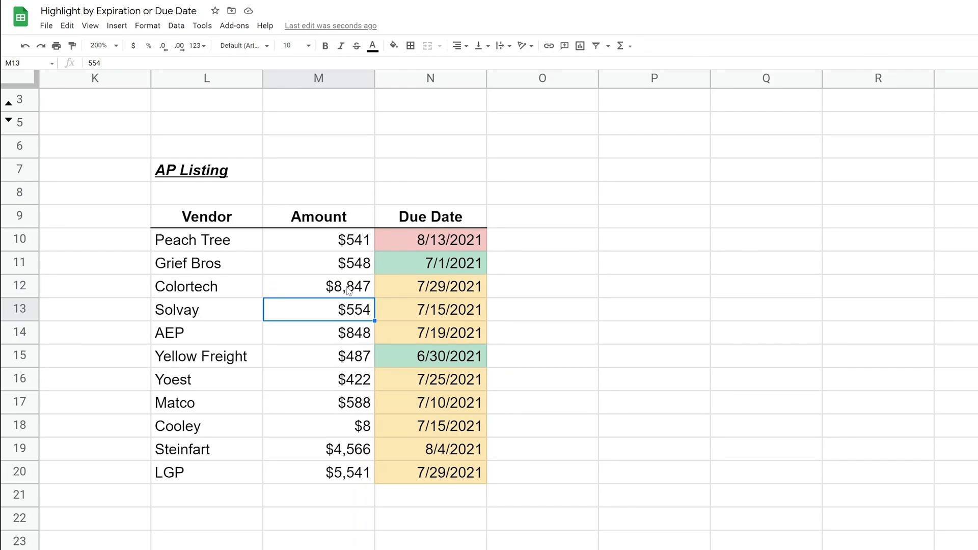
left_click(318, 286)
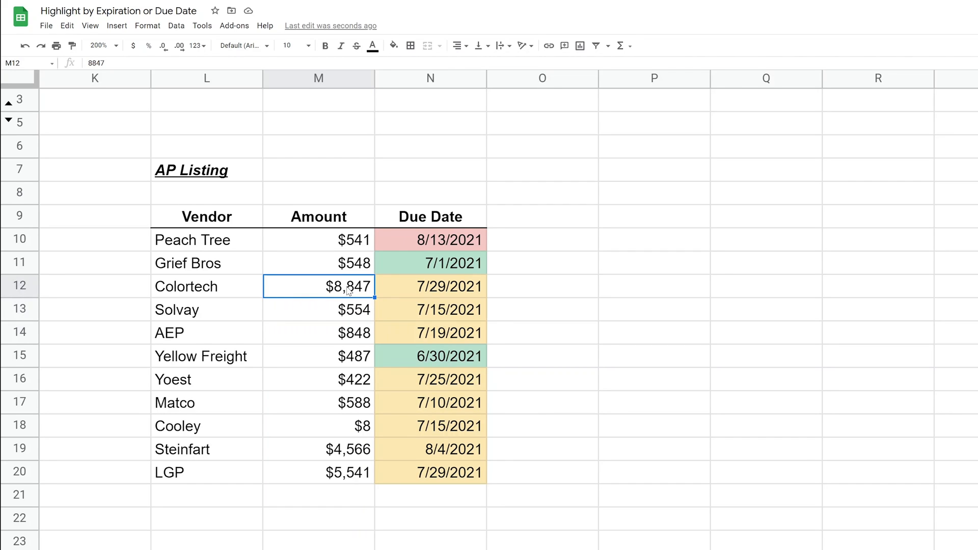
left_click(318, 263)
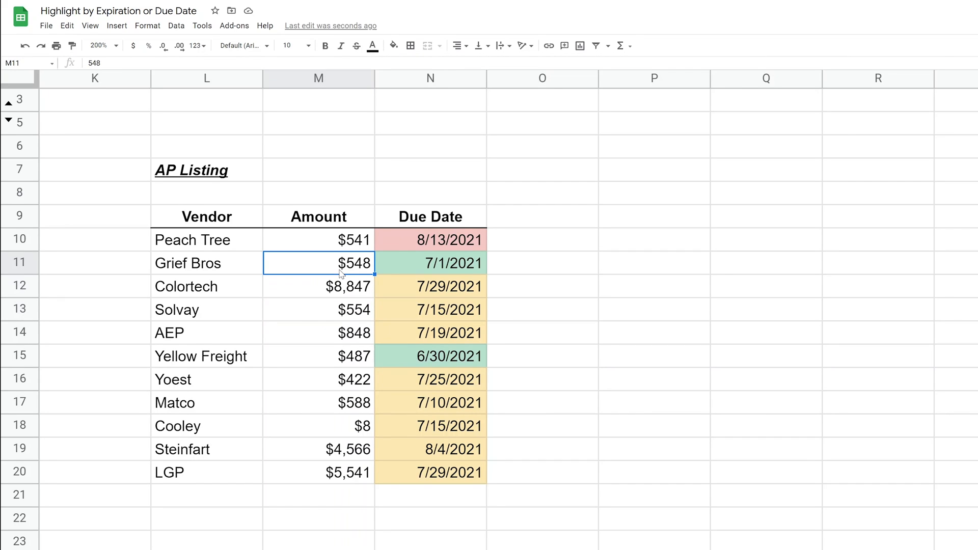